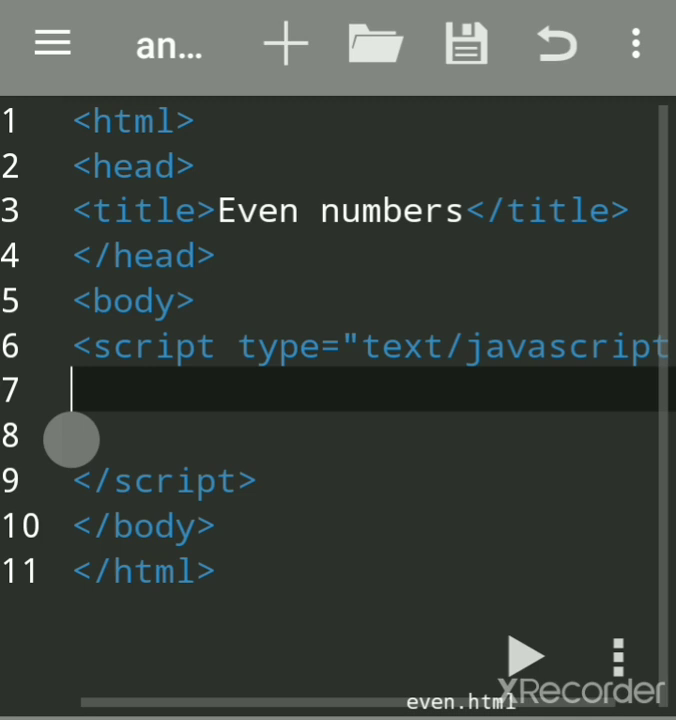
# Step: Write var even=0,n; as the script's first line and move to a new line
pyautogui.write('var')
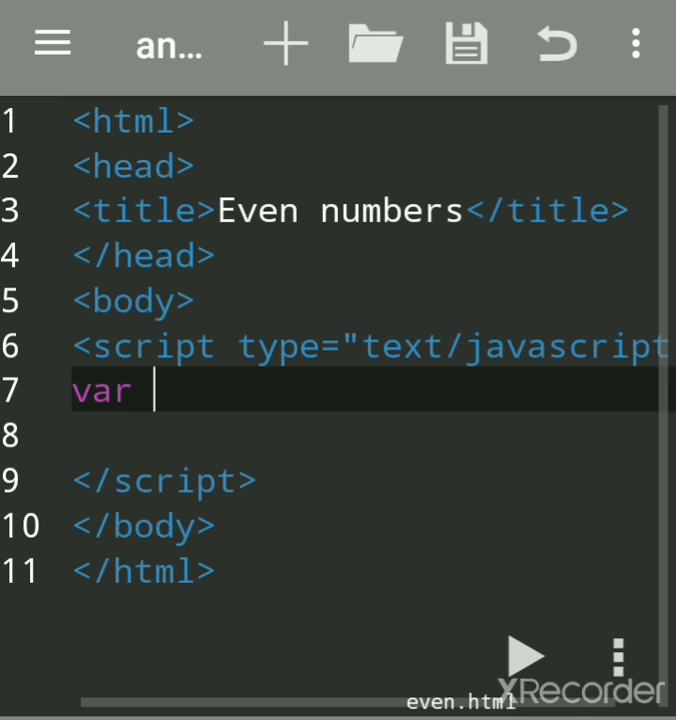
pyautogui.write('eve')
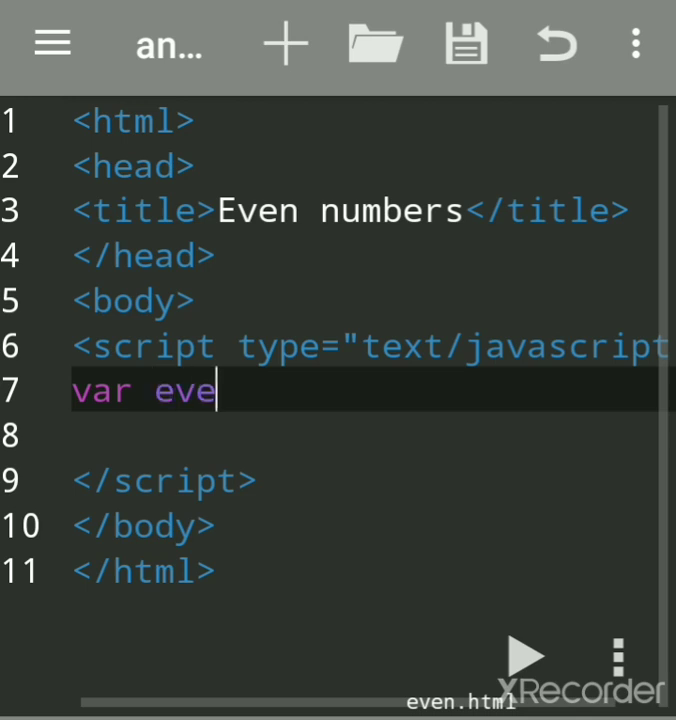
pyautogui.write('b')
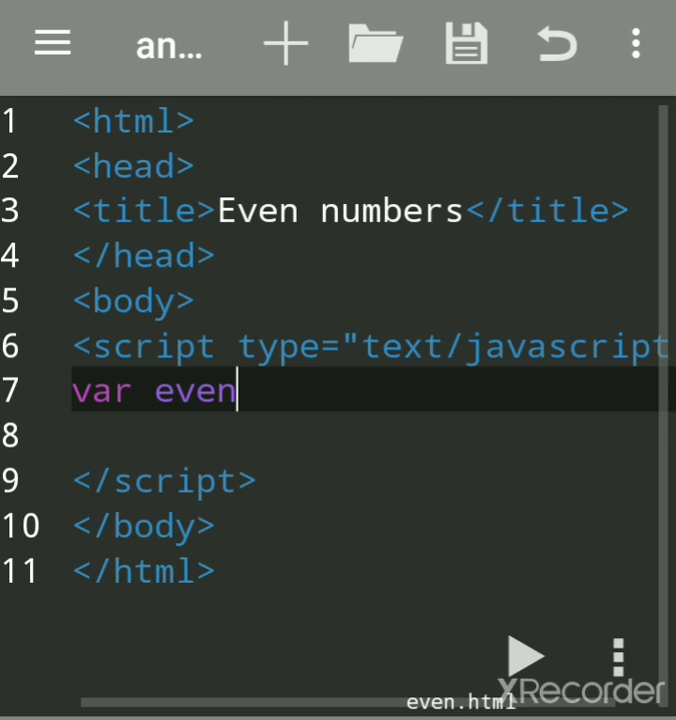
pyautogui.write('=')
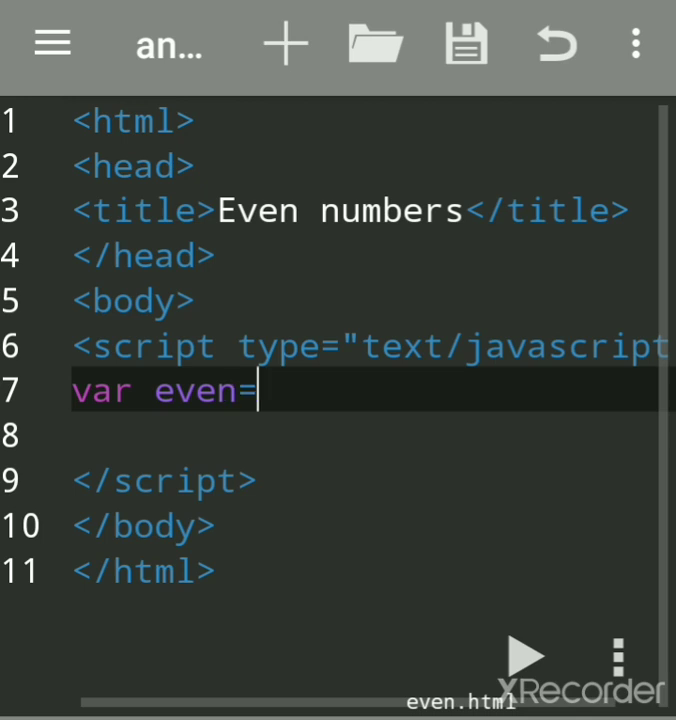
pyautogui.press('Backspace')
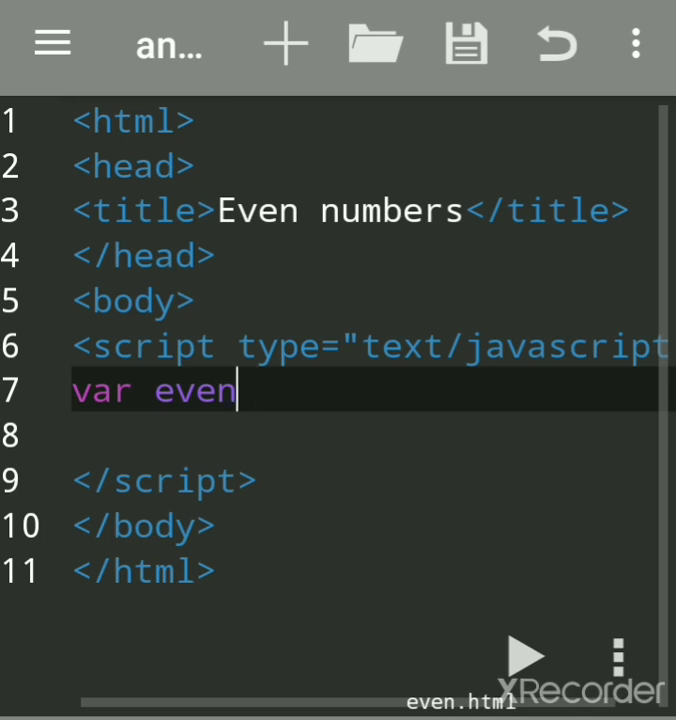
pyautogui.write('=')
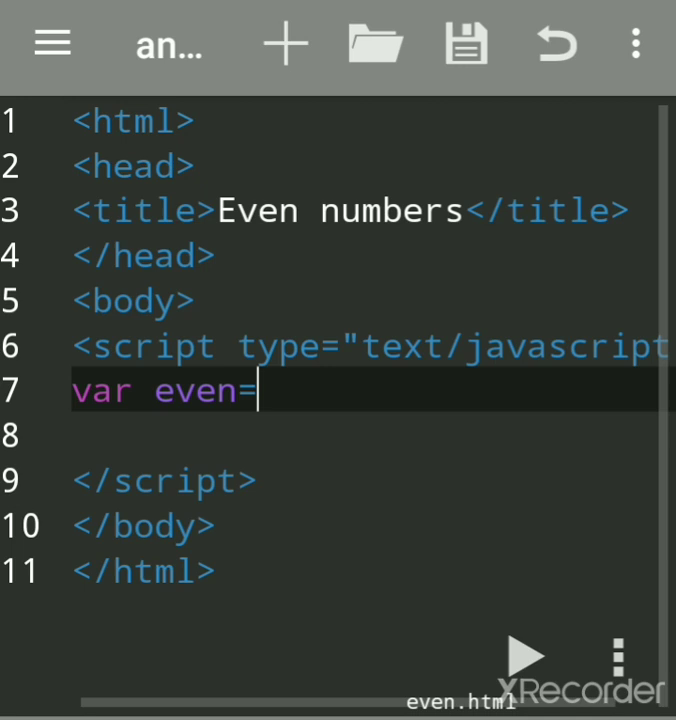
pyautogui.write('0')
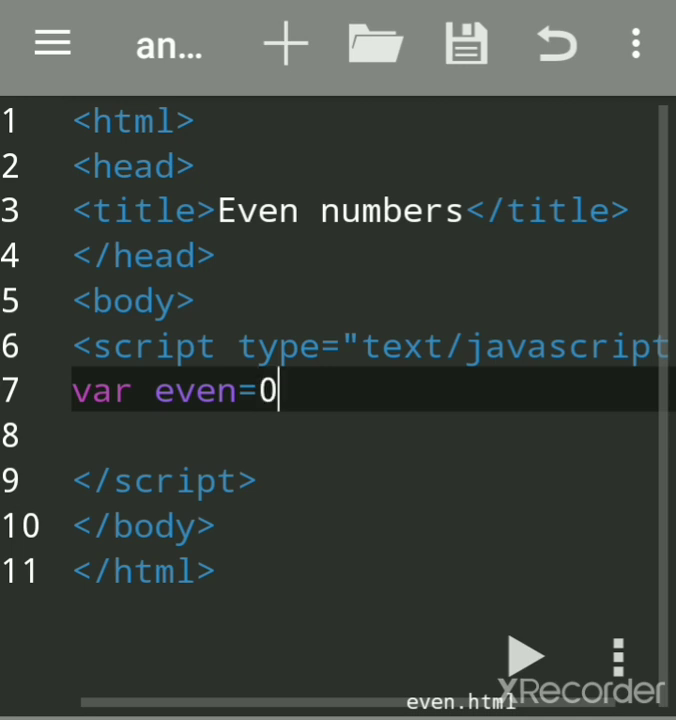
pyautogui.write(',')
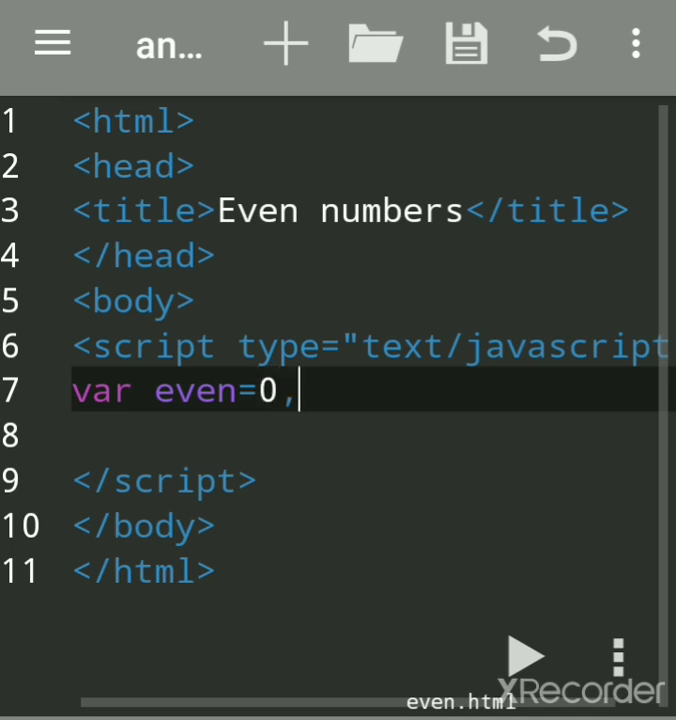
pyautogui.write('n')
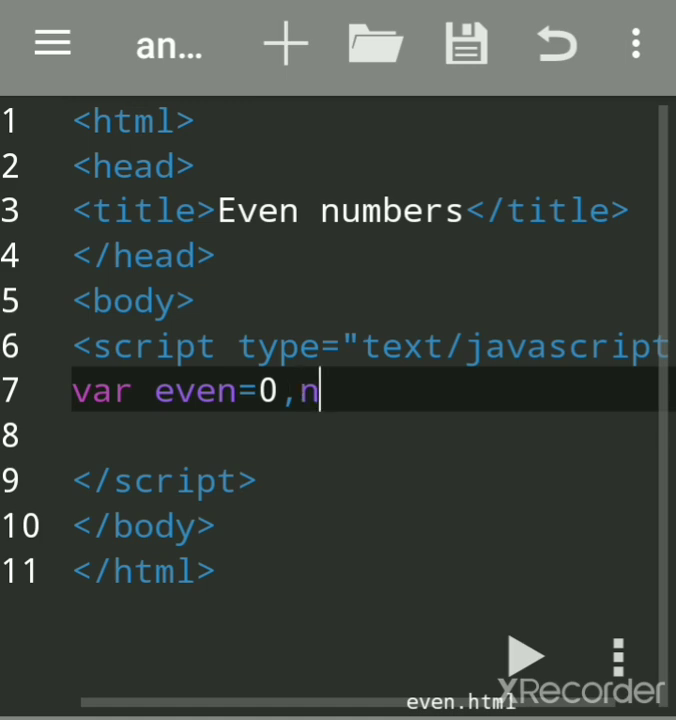
pyautogui.write(';')
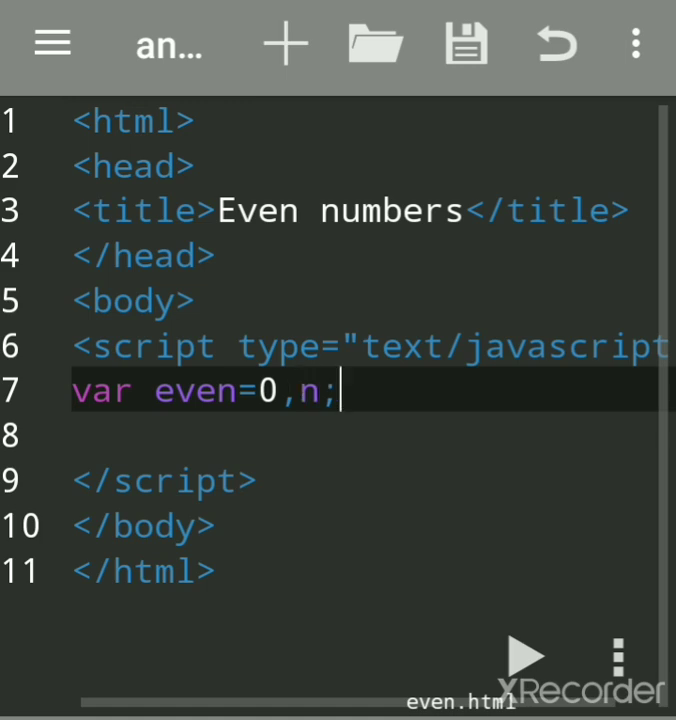
pyautogui.press('Enter')
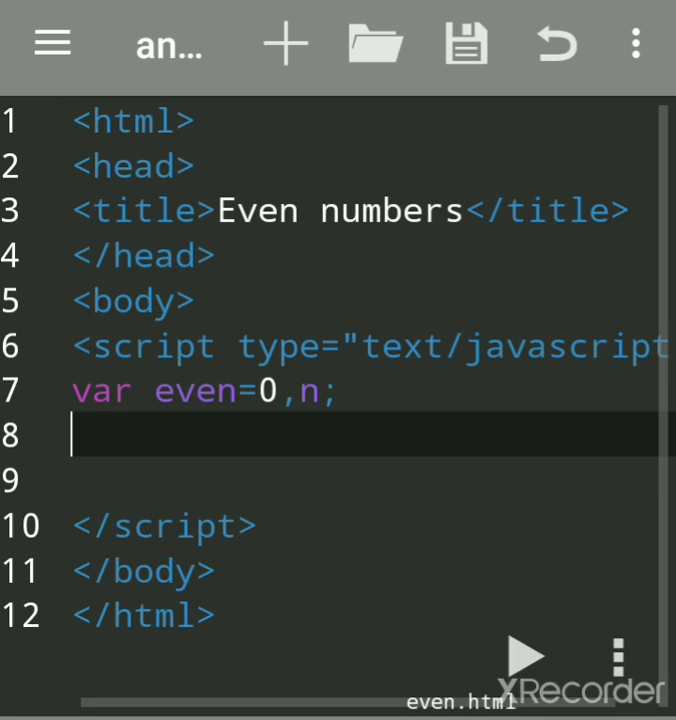
# Step: Write n=prompt("Entrr any number") on the next line, correcting the misspelled 'any'
pyautogui.write('n')
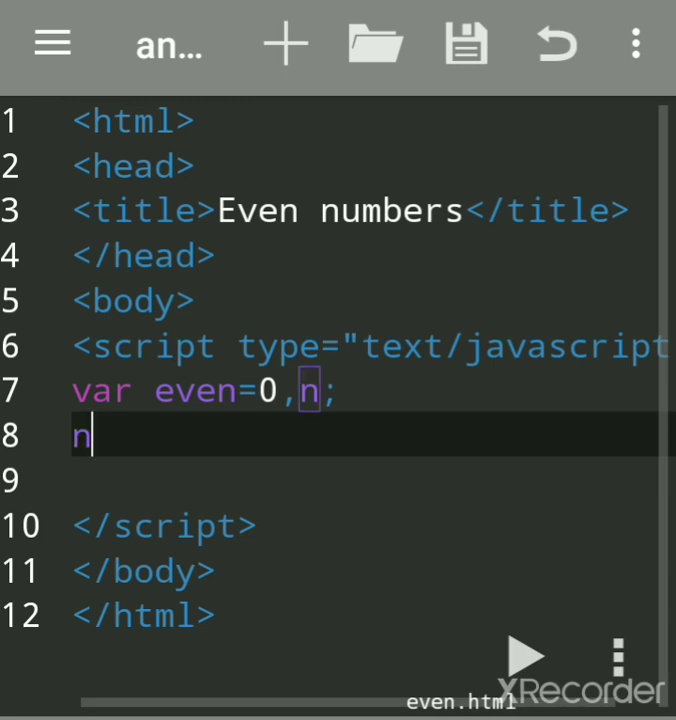
pyautogui.write('=')
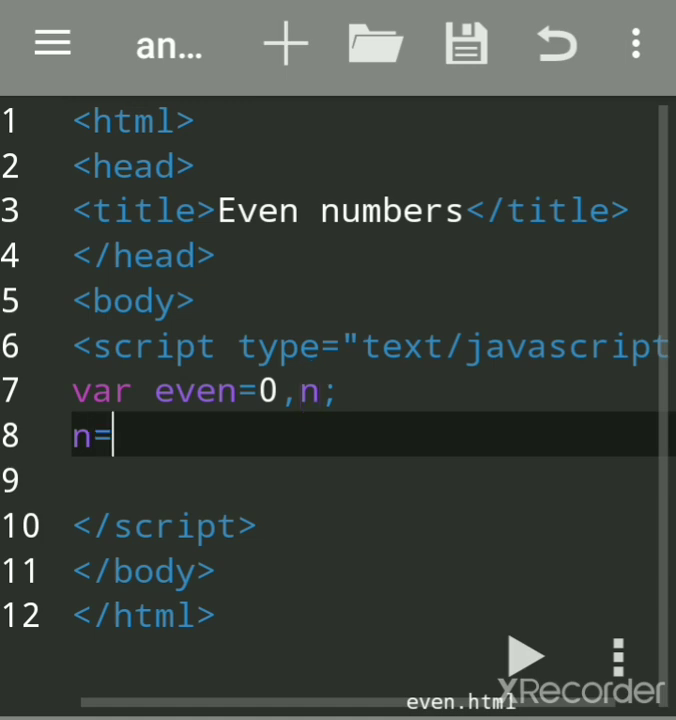
pyautogui.write('p')
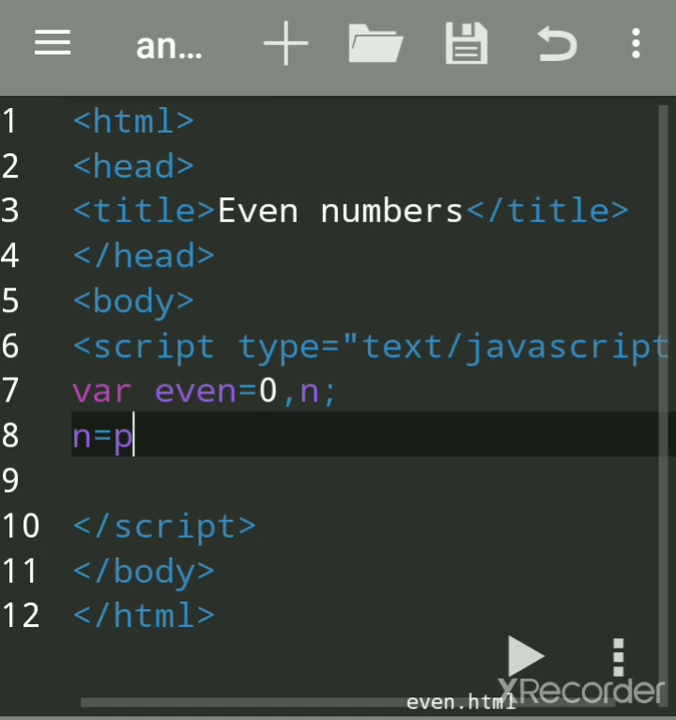
pyautogui.write('rm')
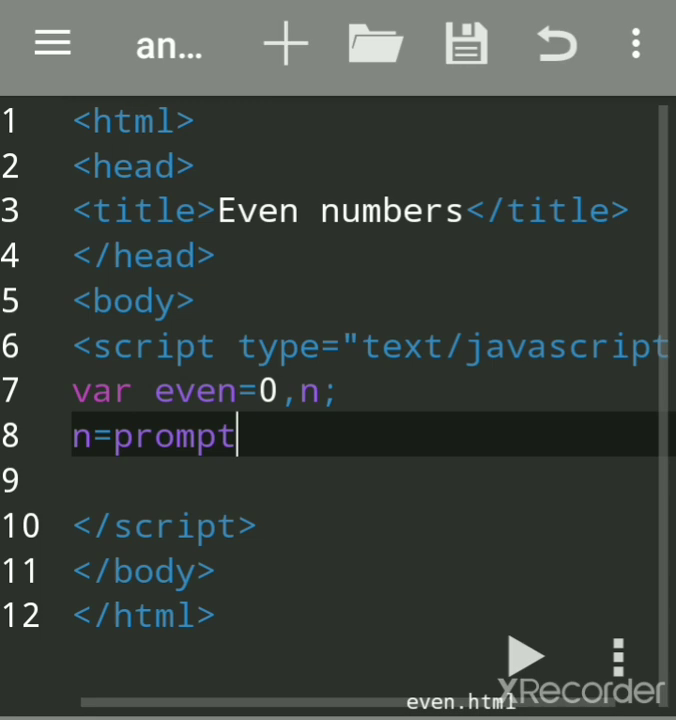
pyautogui.write('(')
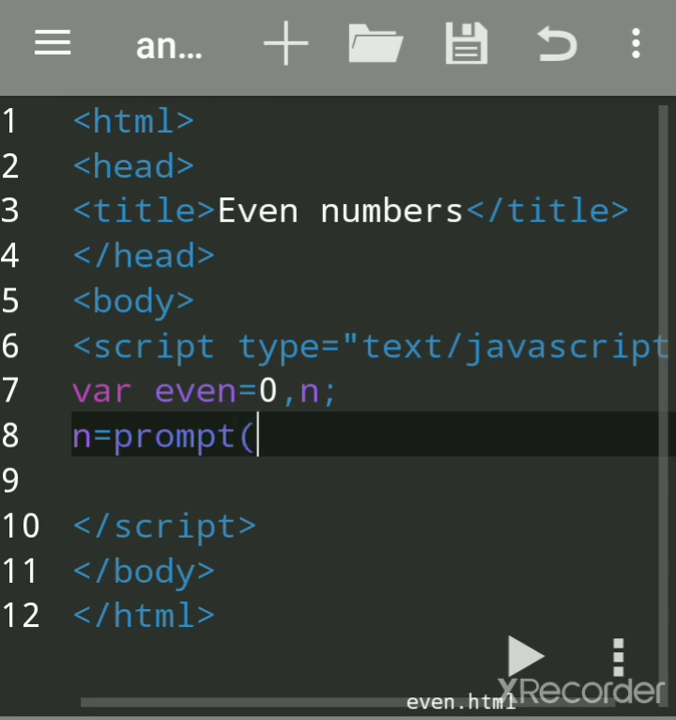
pyautogui.write('"')
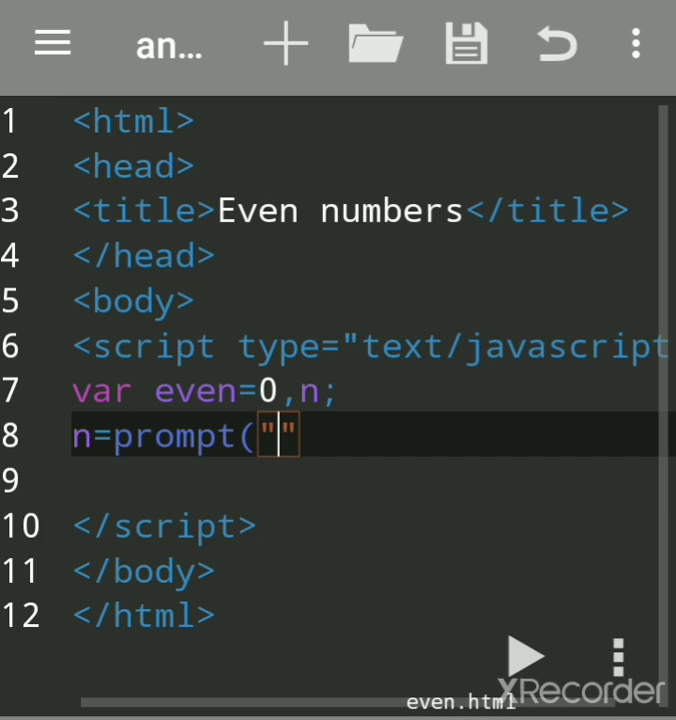
pyautogui.write('Entrr')
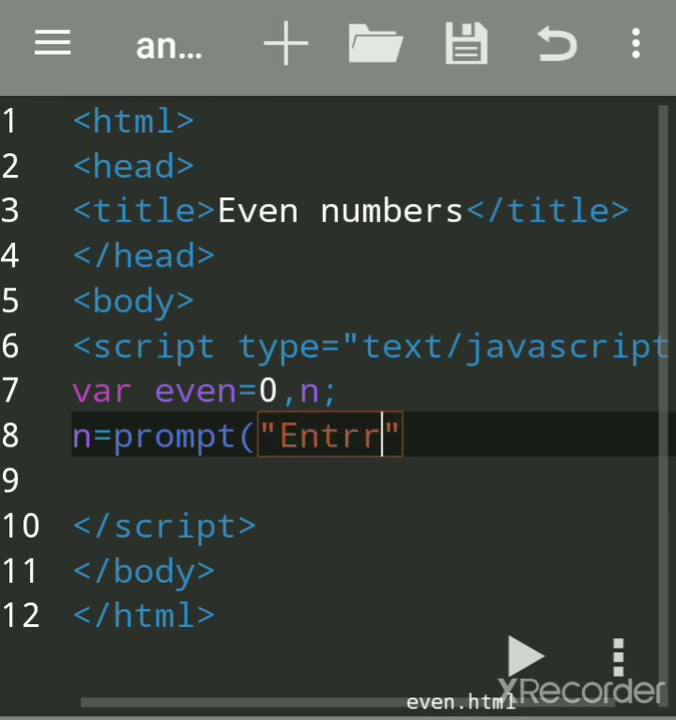
pyautogui.write('anu')
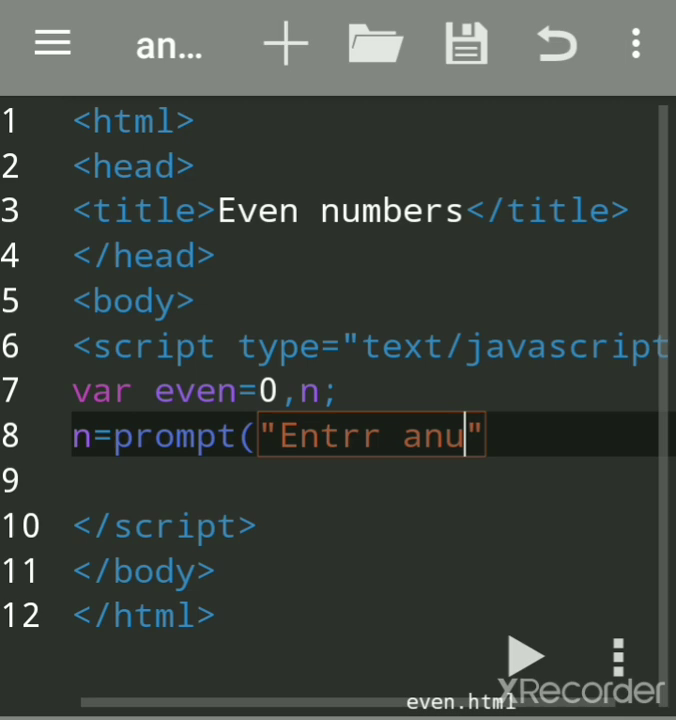
pyautogui.press('Backspace')
pyautogui.write('y n')
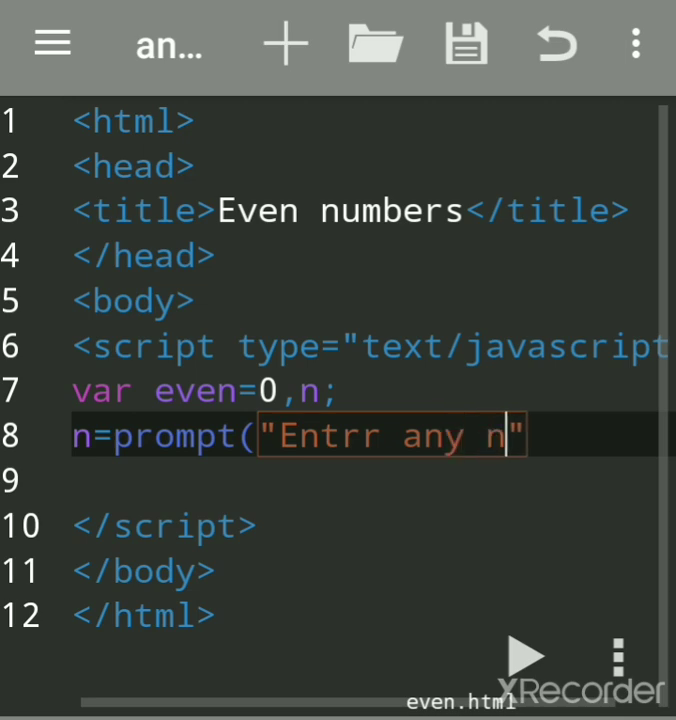
pyautogui.write('umber')
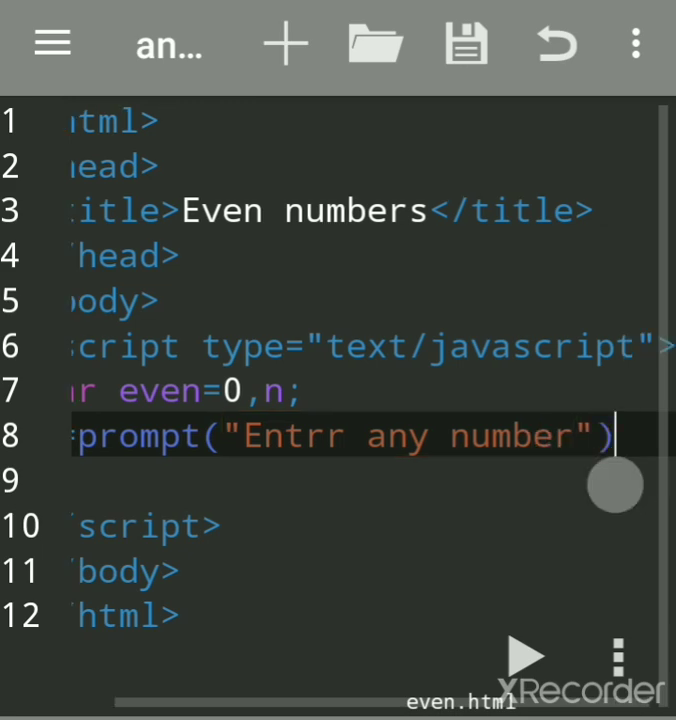
# Step: Save the page as even.html, overwriting the existing file
pyautogui.click(632, 46)
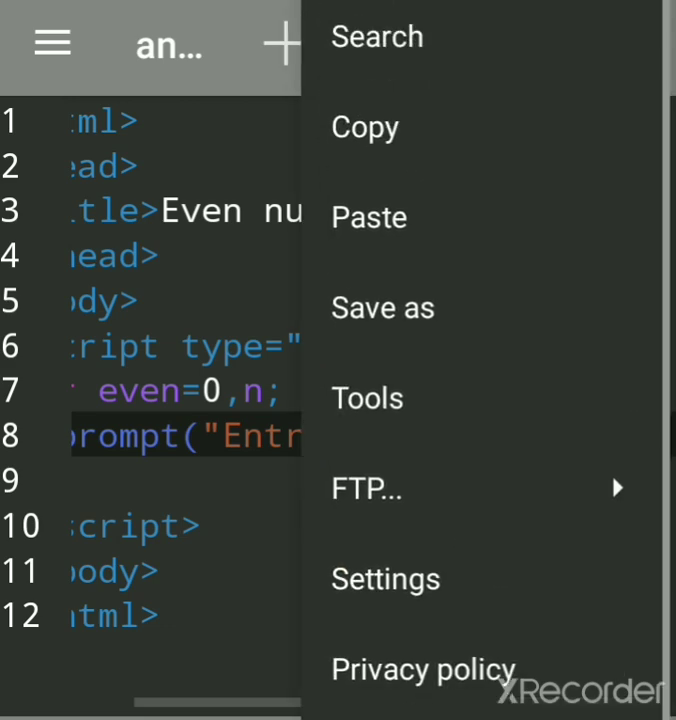
pyautogui.click(382, 308)
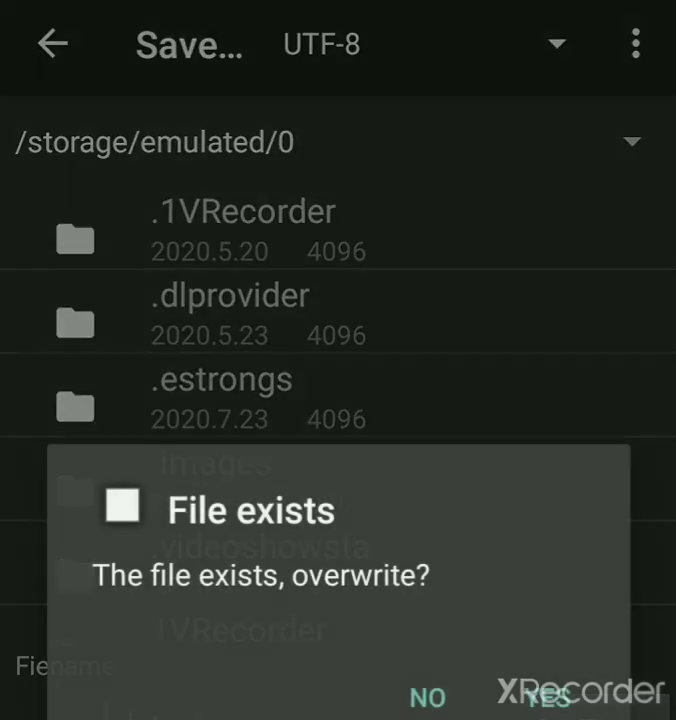
pyautogui.click(550, 696)
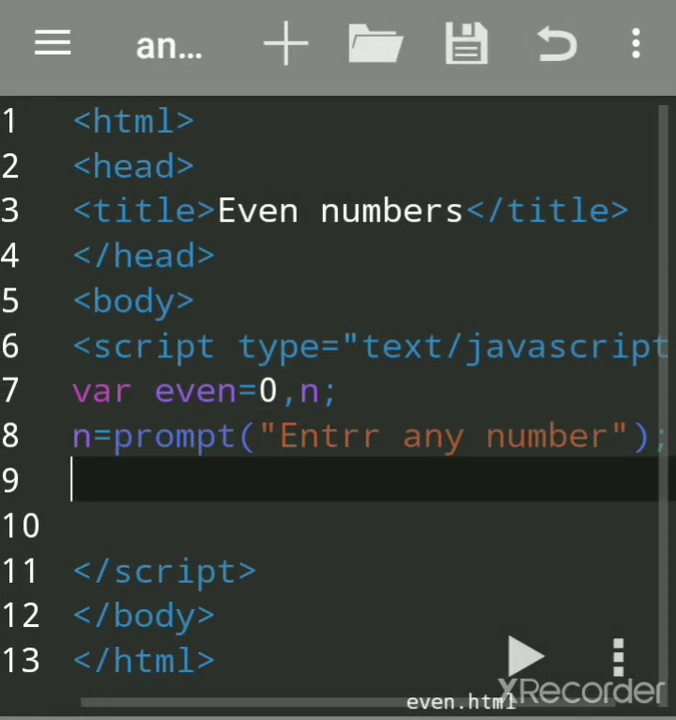
# Step: Write the loop header while(even<n), fixing mistyped letters along the way
pyautogui.write('wj')
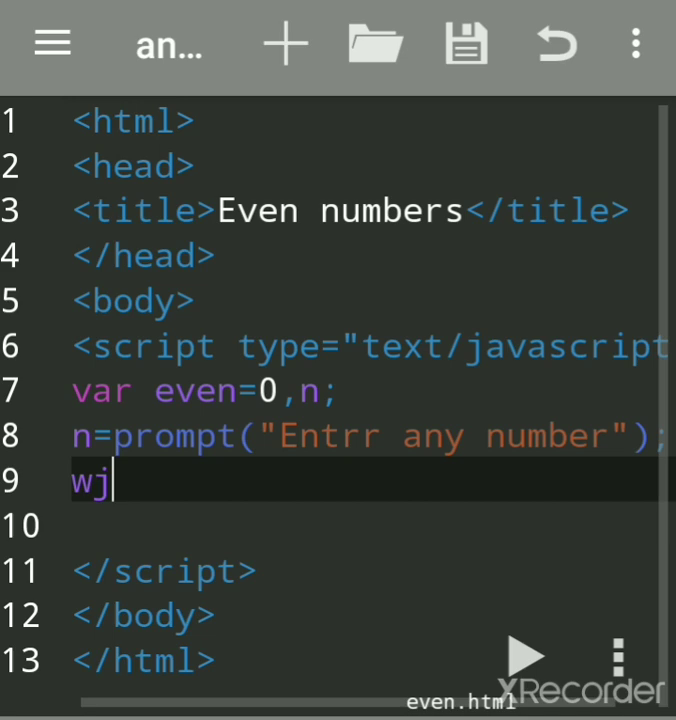
pyautogui.press('Backspace')
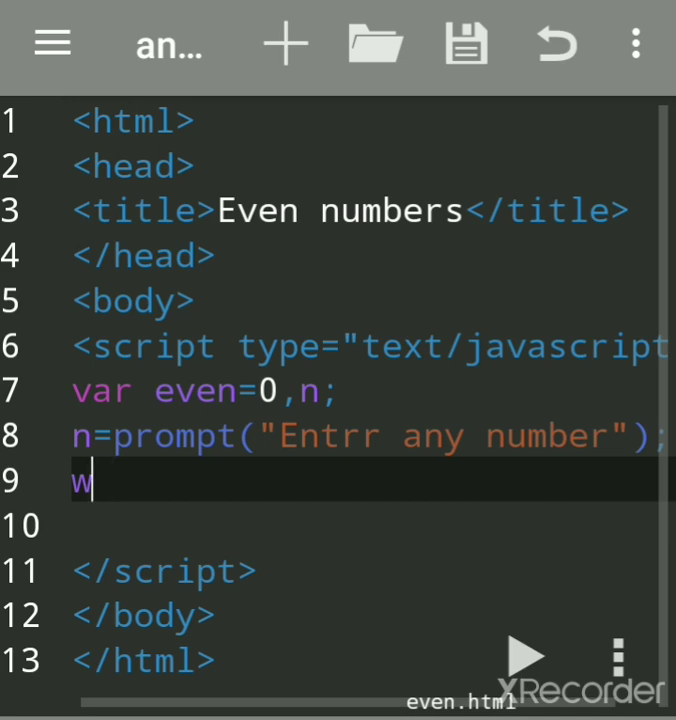
pyautogui.write('h')
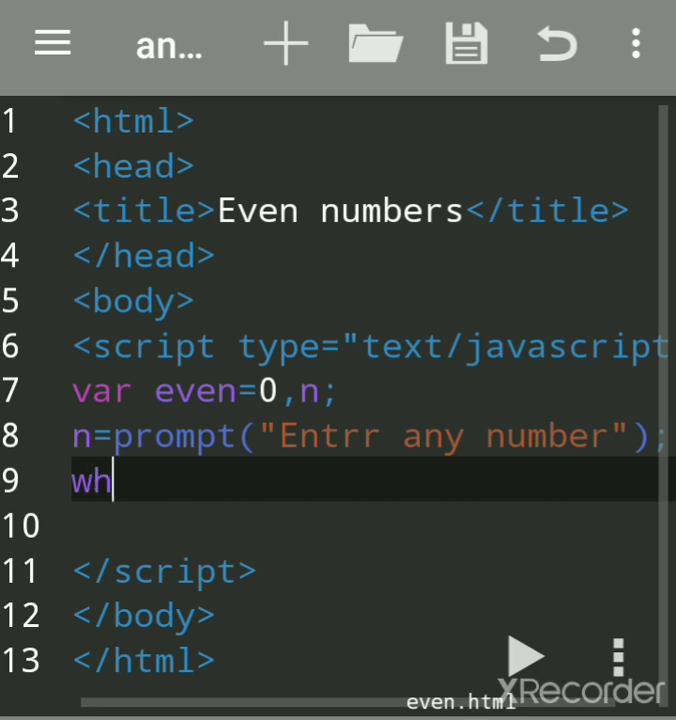
pyautogui.write('ilr')
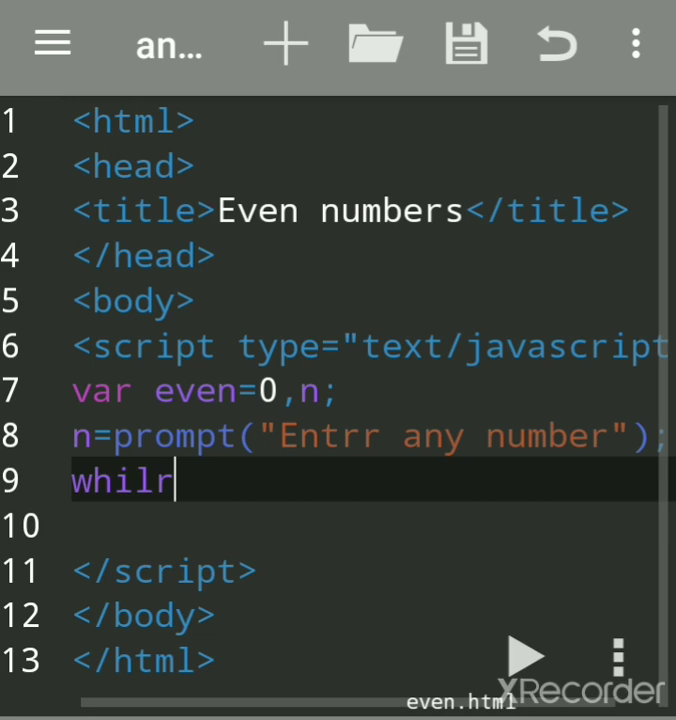
pyautogui.press('Backspace')
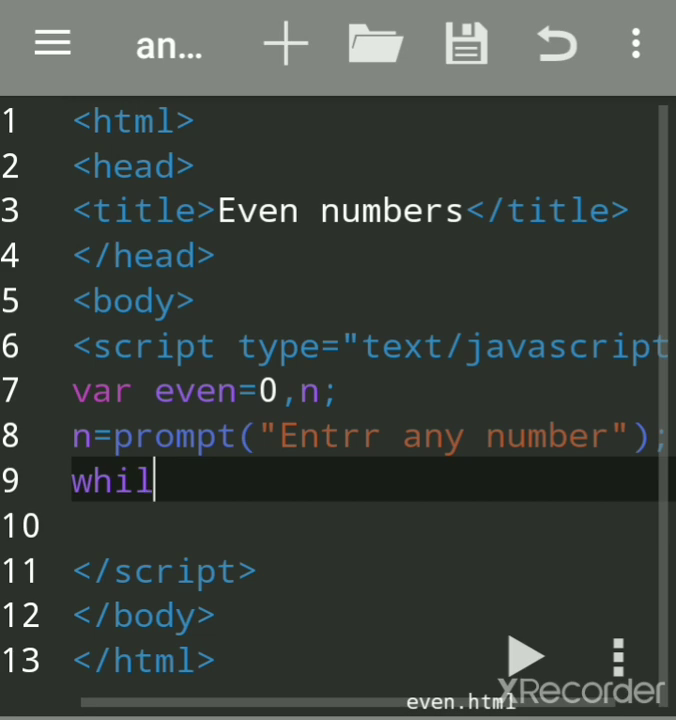
pyautogui.write('e')
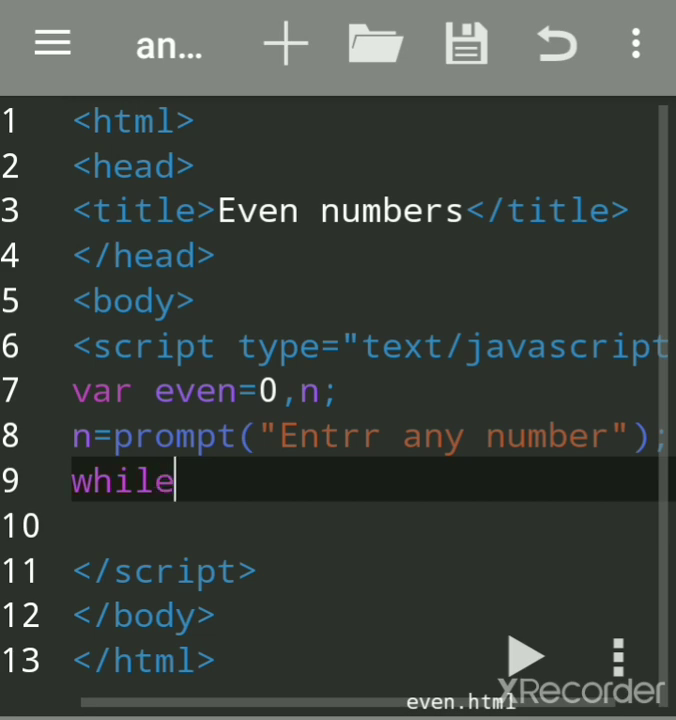
pyautogui.write('(')
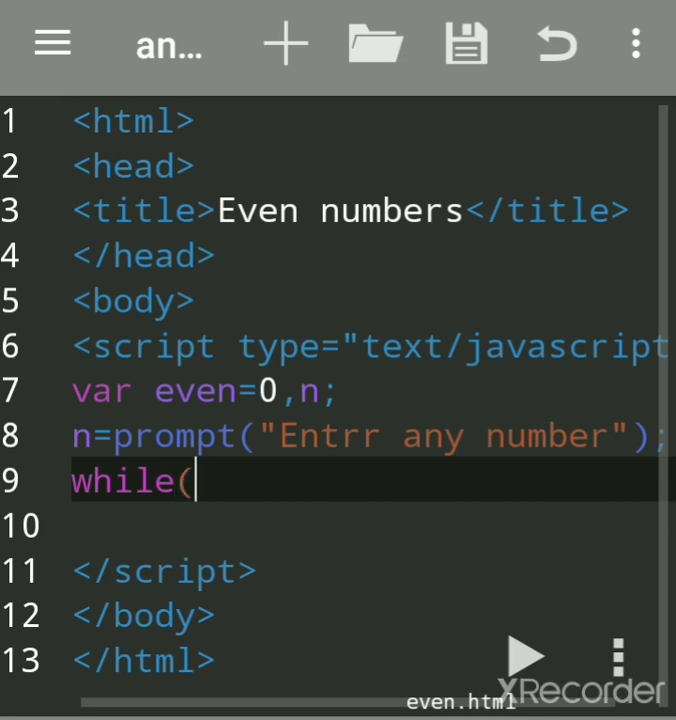
pyautogui.write('eve')
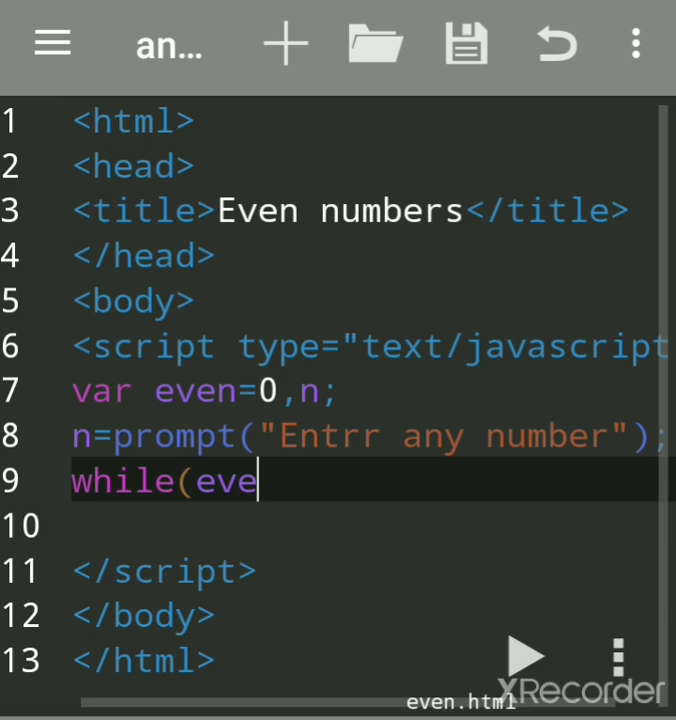
pyautogui.write('n')
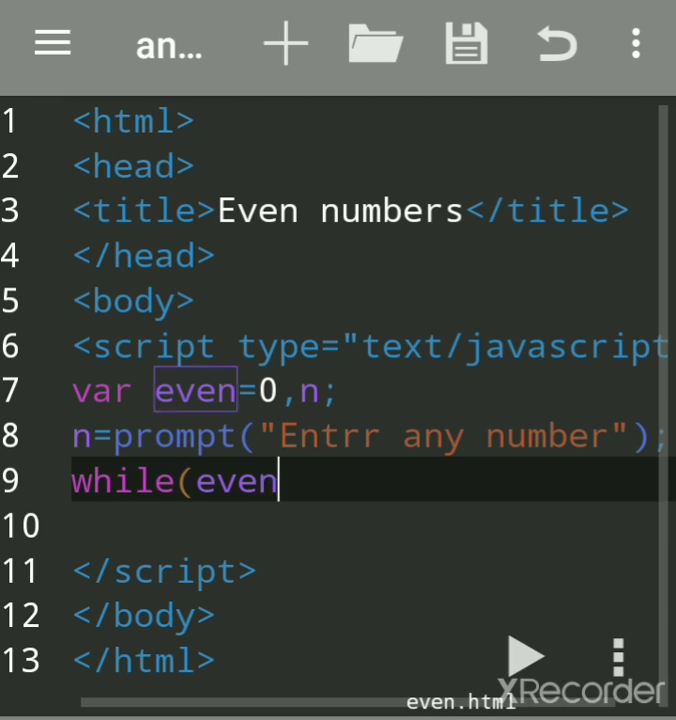
pyautogui.write('<')
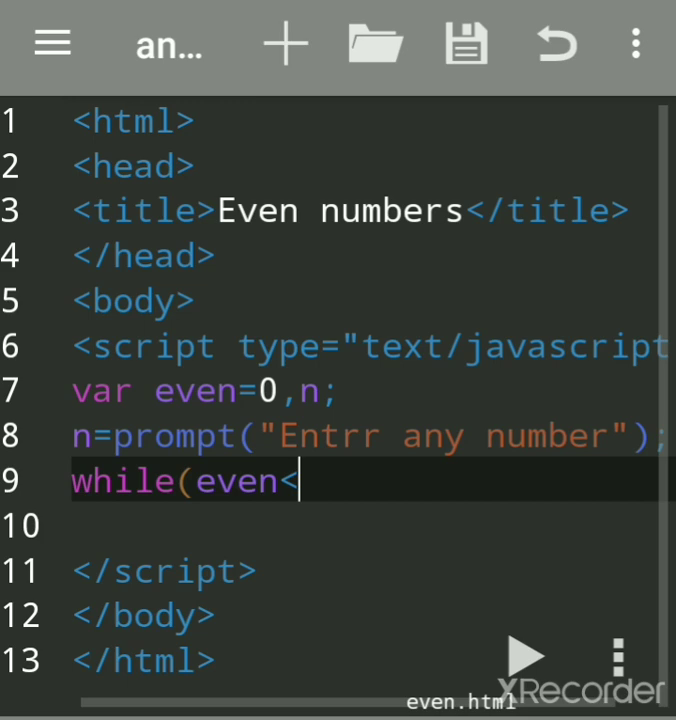
pyautogui.write('n')
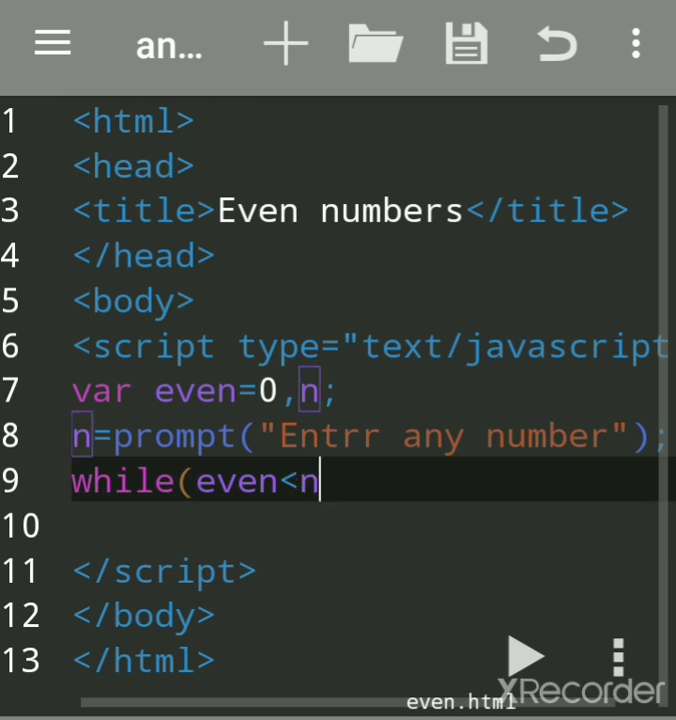
pyautogui.write(')')
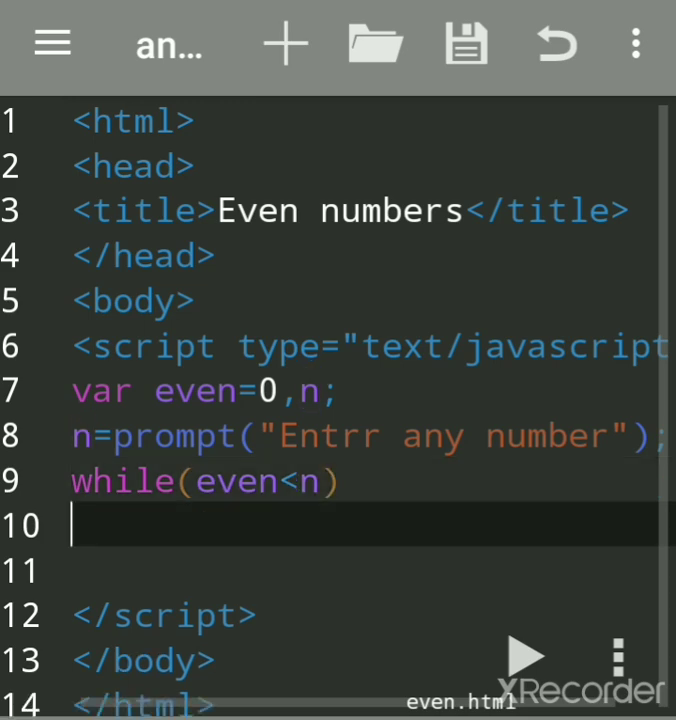
# Step: Begin the loop body with an opening brace and even=even+2; on the line below
pyautogui.click(338, 480)
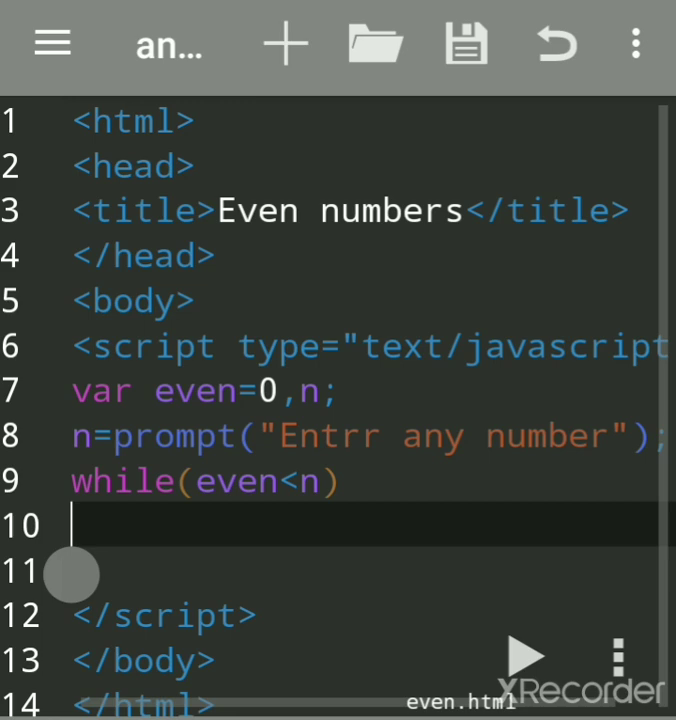
pyautogui.write('{')
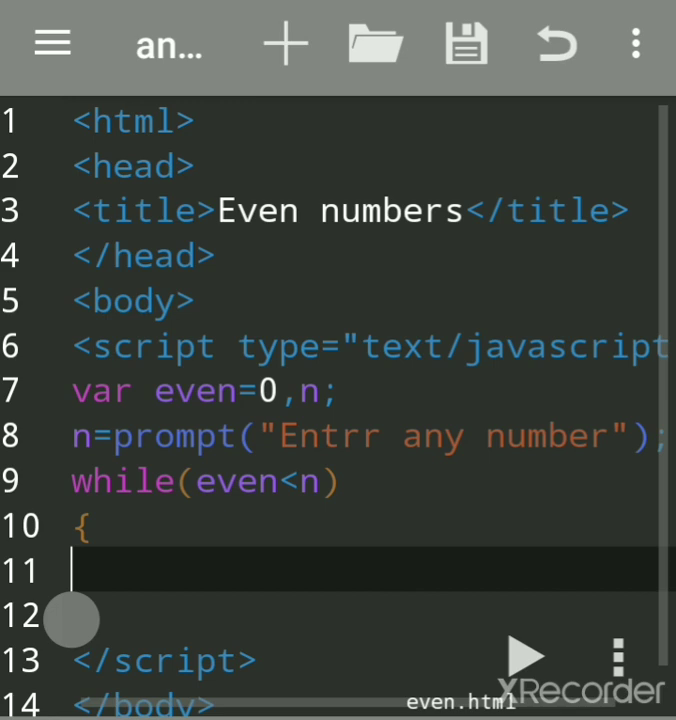
pyautogui.write('e')
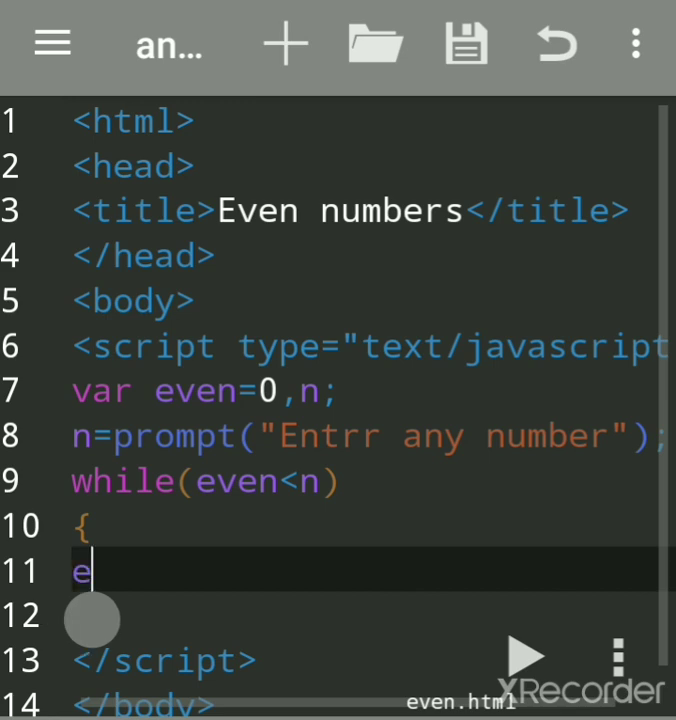
pyautogui.write('ve')
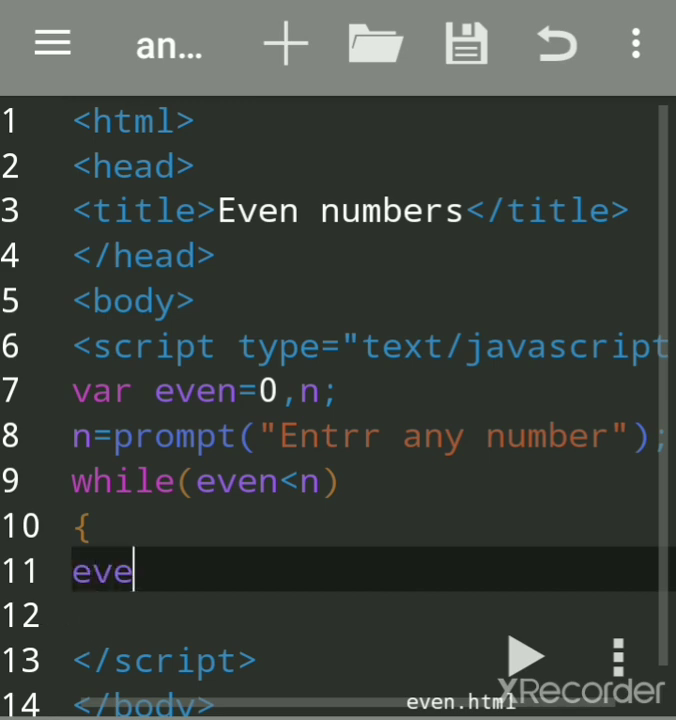
pyautogui.write('n=')
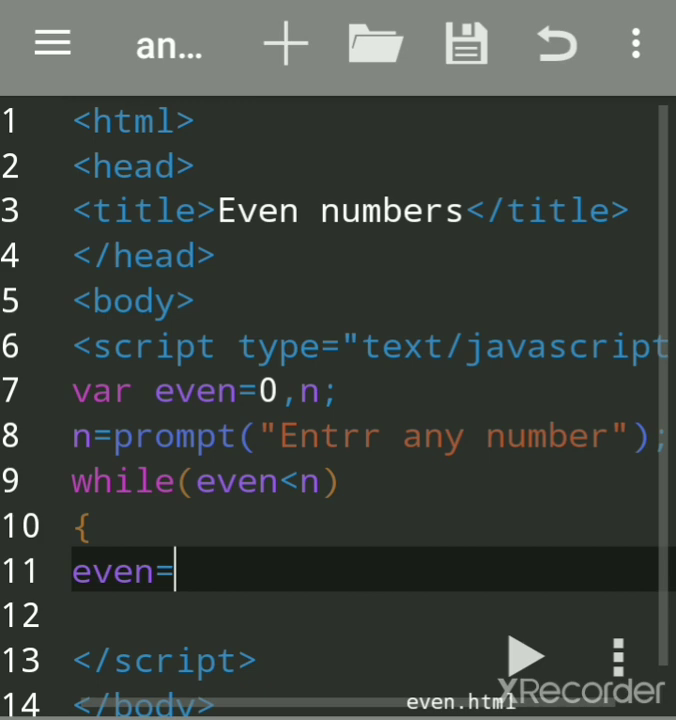
pyautogui.write('e')
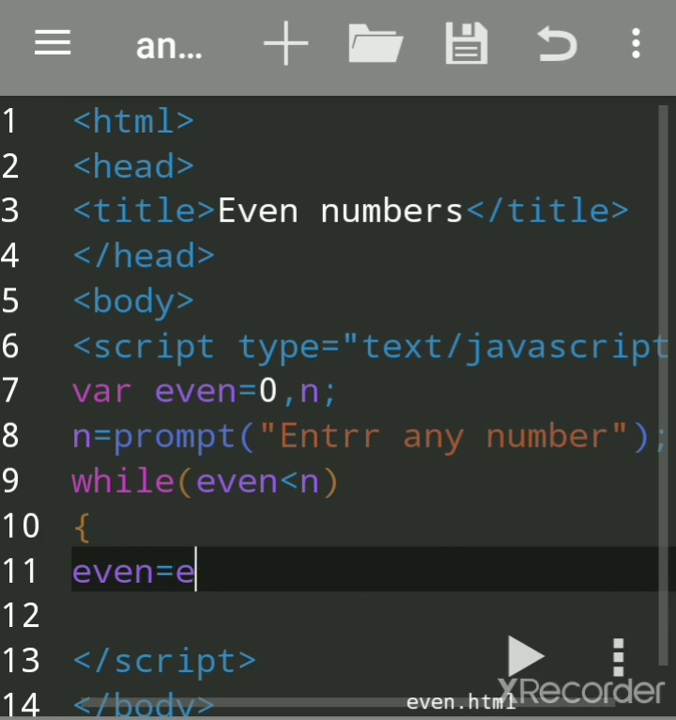
pyautogui.write('ven+')
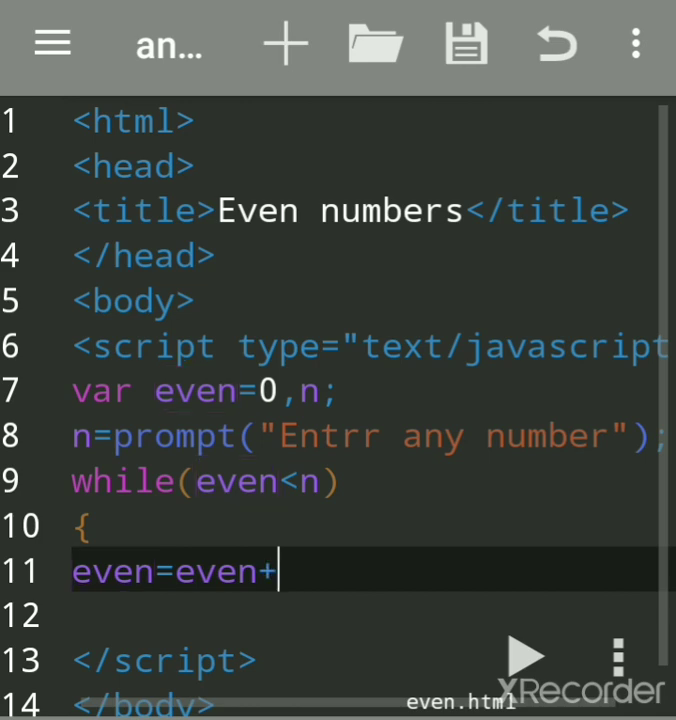
pyautogui.write('w')
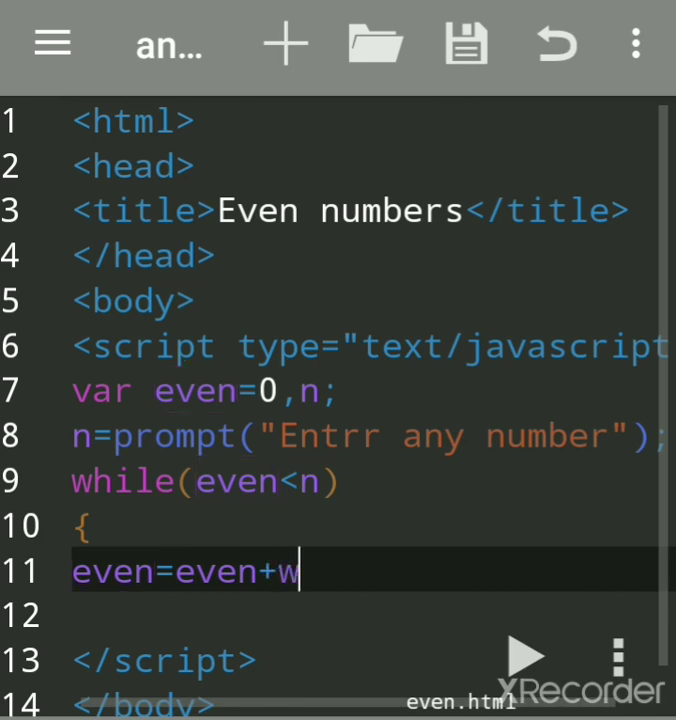
pyautogui.write('2')
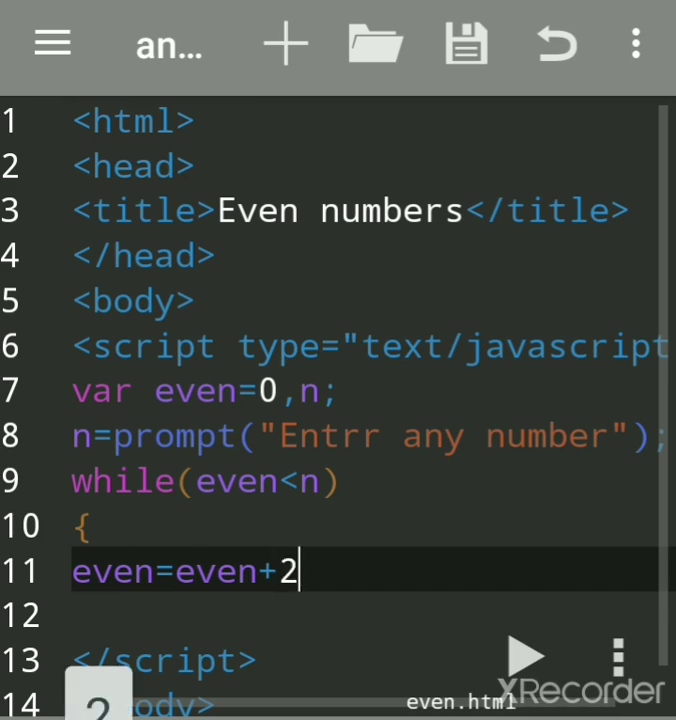
pyautogui.write(';')
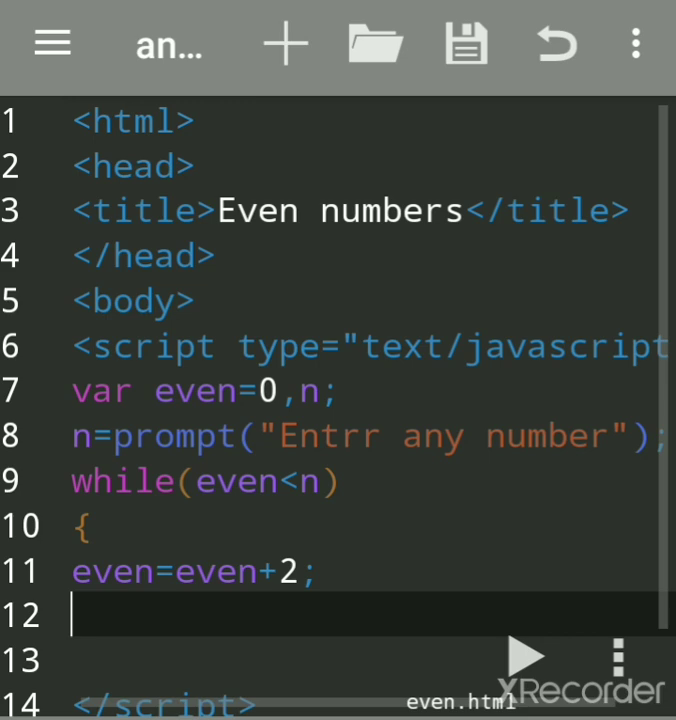
# Step: Write document.write(n+ inside the loop body
pyautogui.write('do')
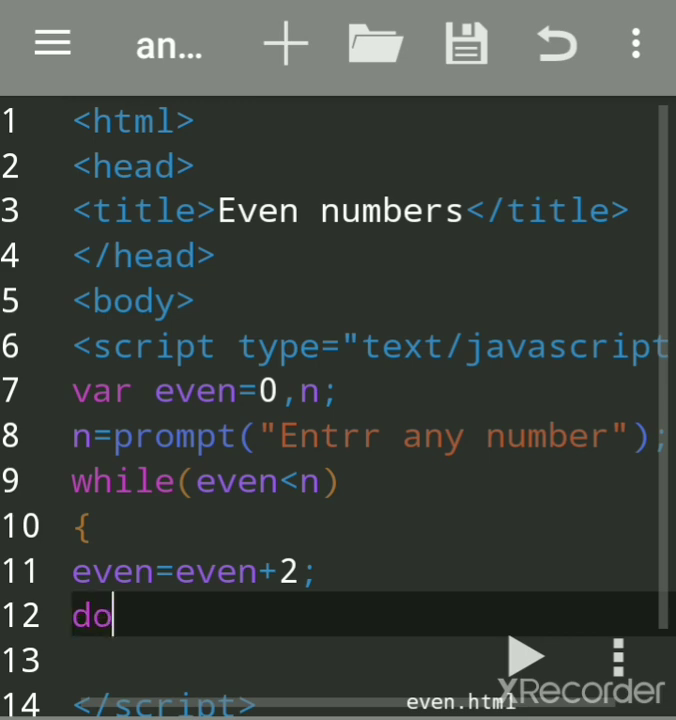
pyautogui.write('c')
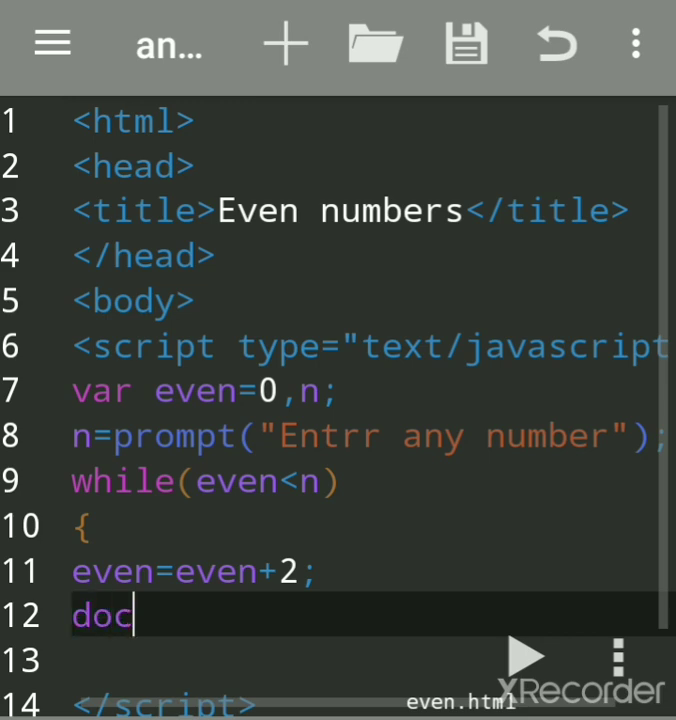
pyautogui.write('ume')
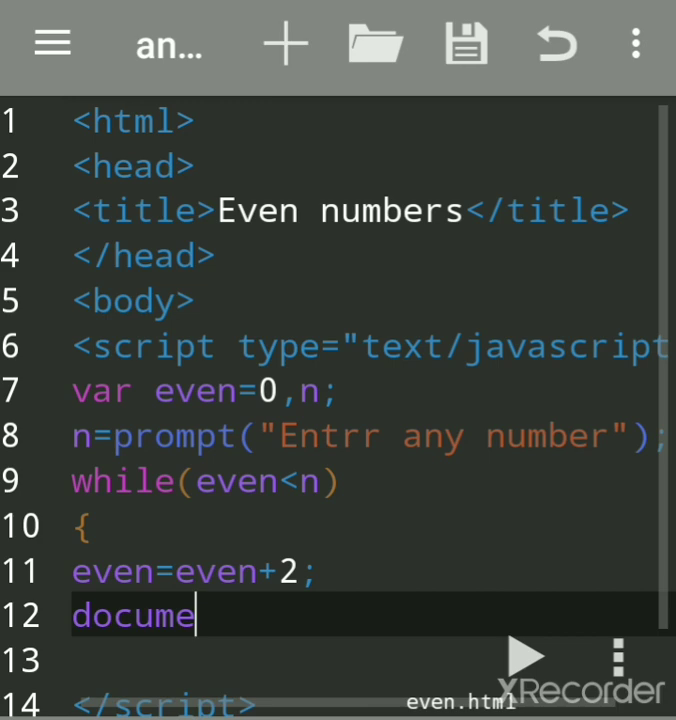
pyautogui.write('n')
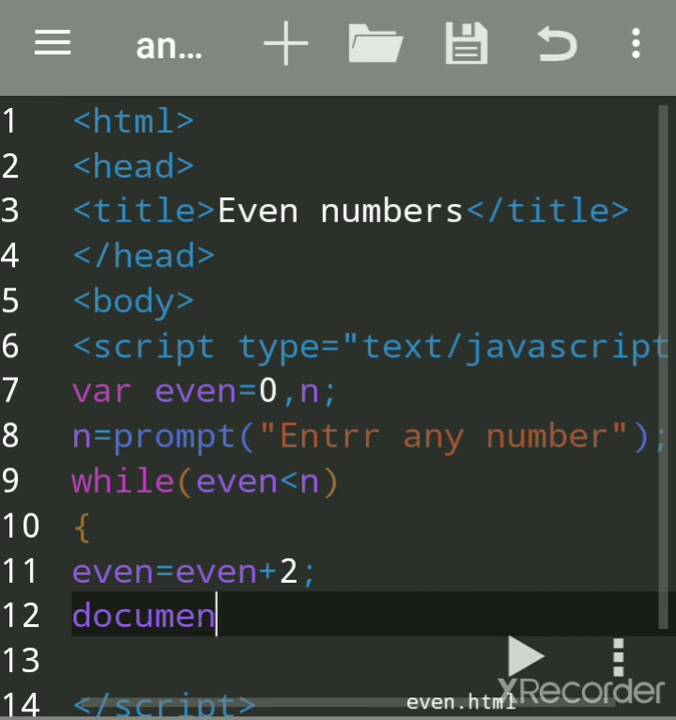
pyautogui.write('t.')
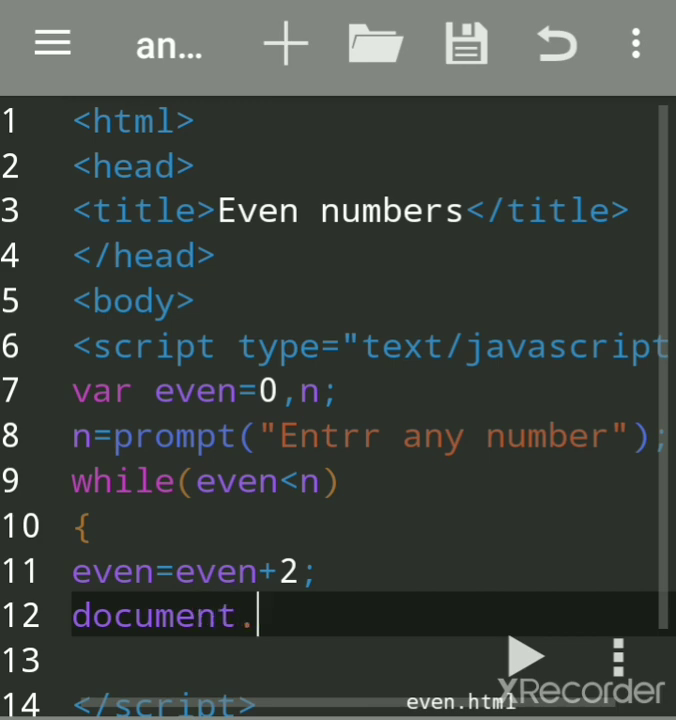
pyautogui.write('write')
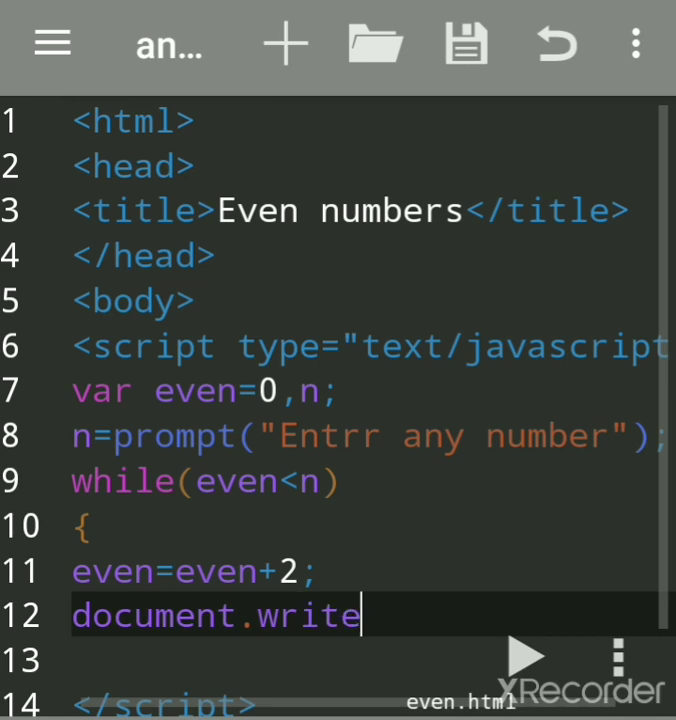
pyautogui.write('(')
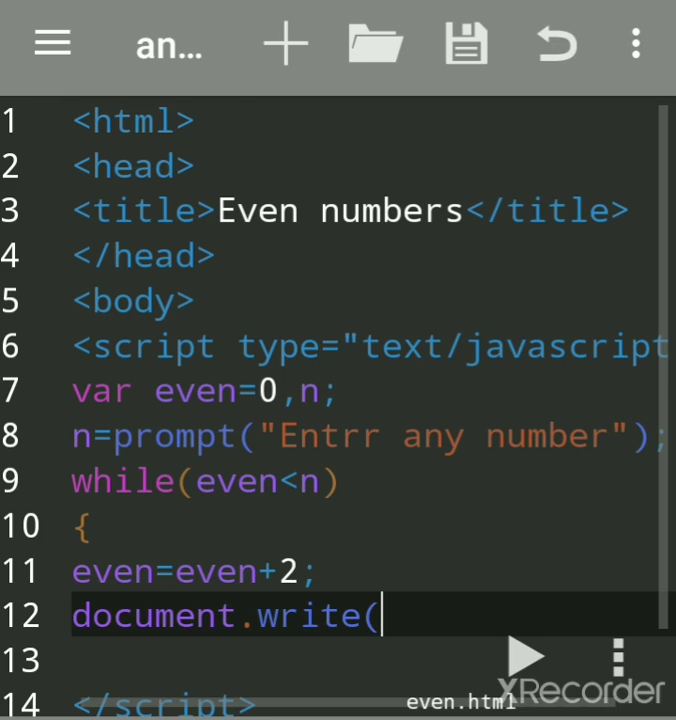
pyautogui.write('n')
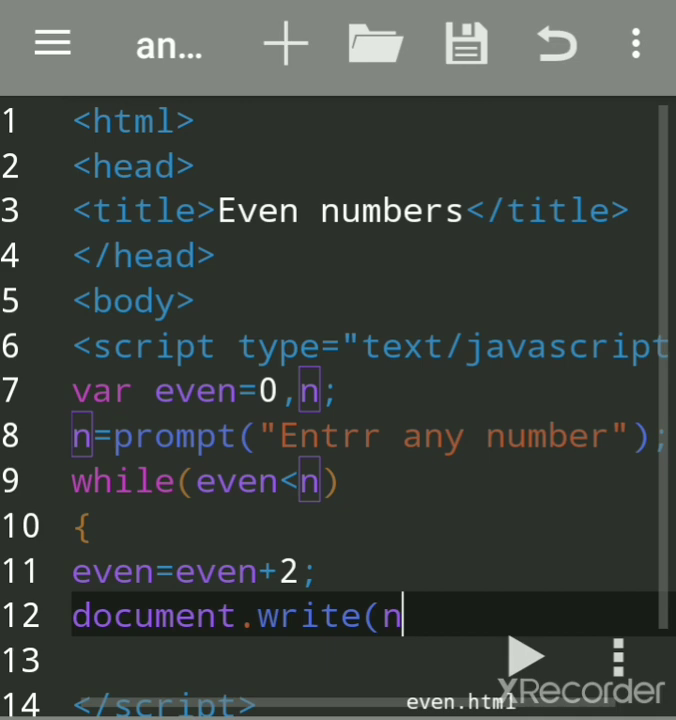
pyautogui.write(')')
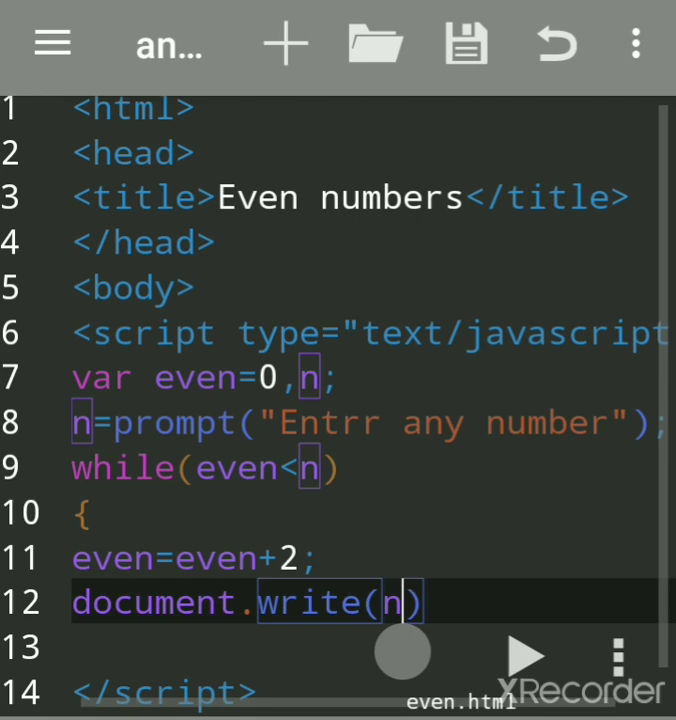
pyautogui.write('+')
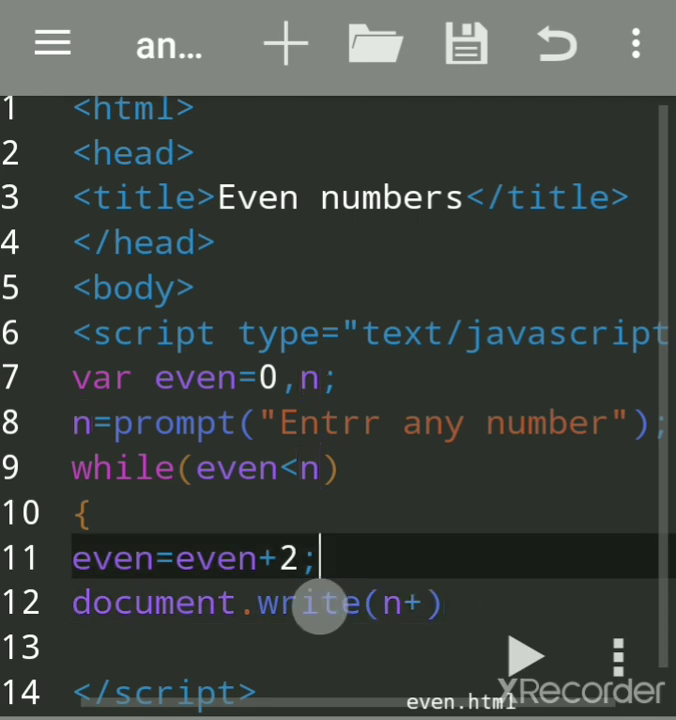
# Step: Change the argument n to even so the call reads document.write(even+
pyautogui.click(380, 602)
pyautogui.write('e')
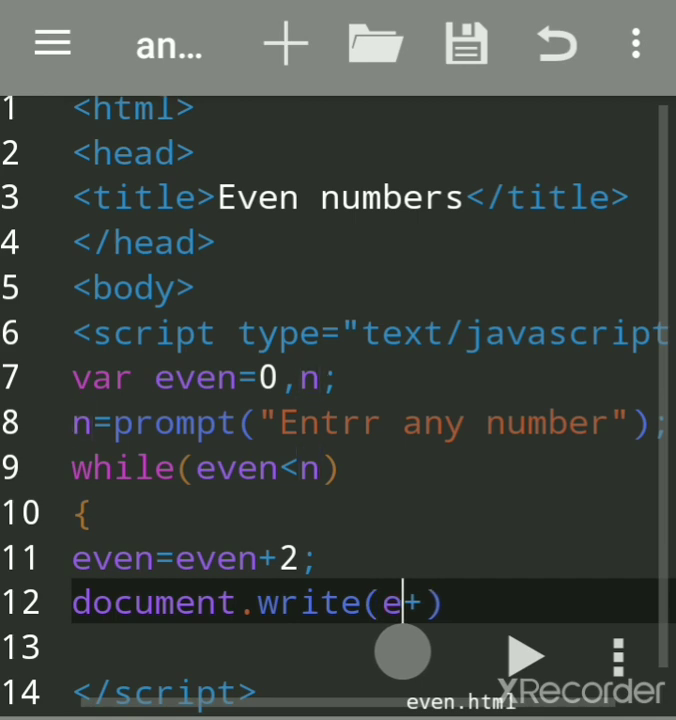
pyautogui.write('ven')
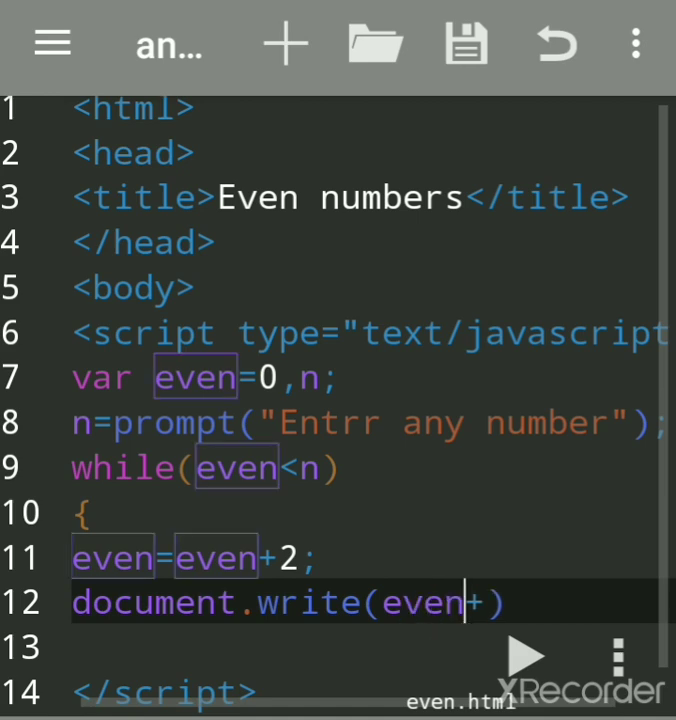
pyautogui.click(116, 580)
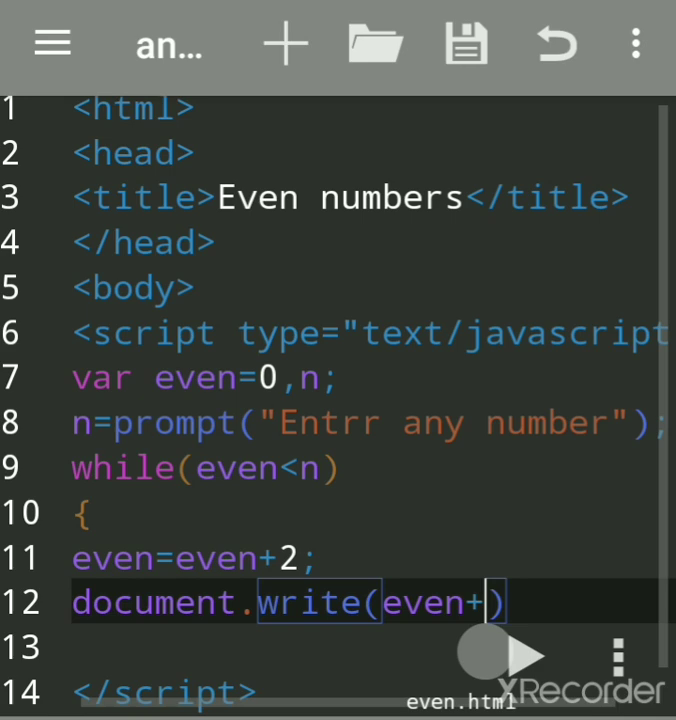
# Step: Append "<br>" and a semicolon to the write call, then close the loop with a brace
pyautogui.write('""')
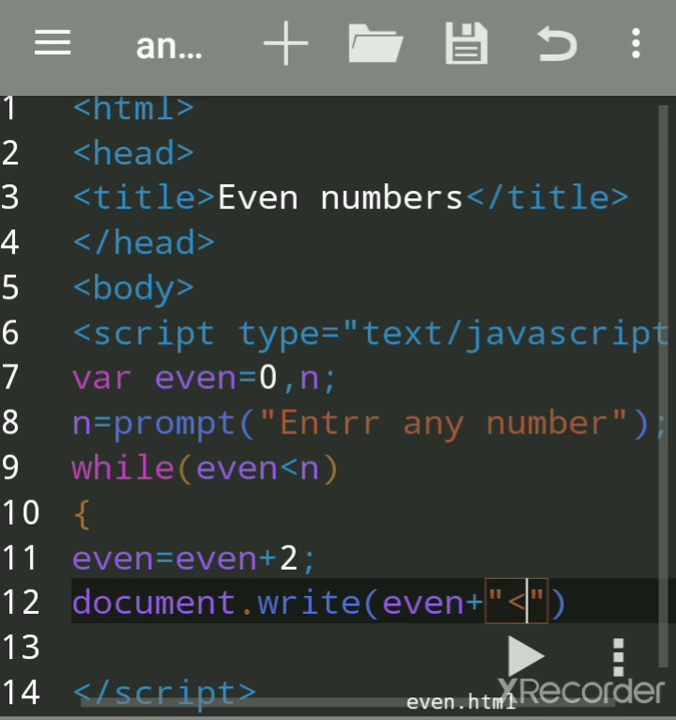
pyautogui.write('b')
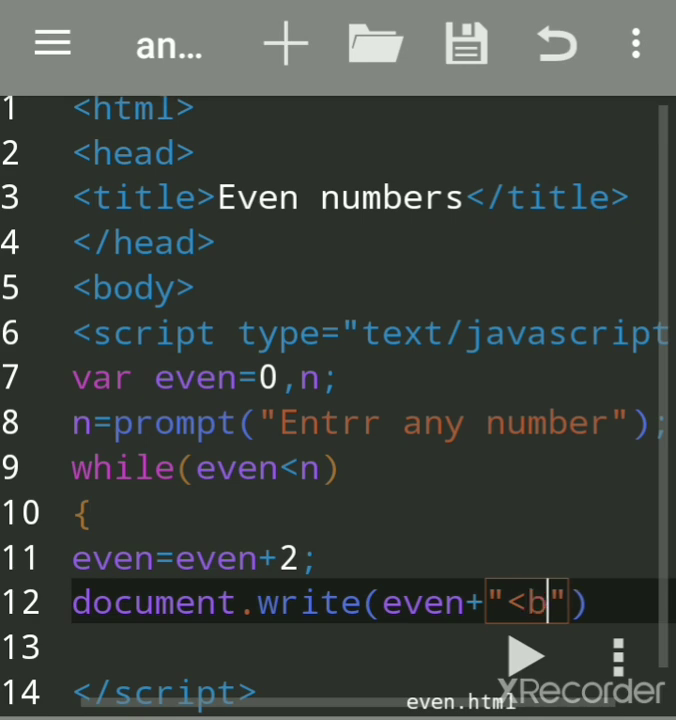
pyautogui.write('r>')
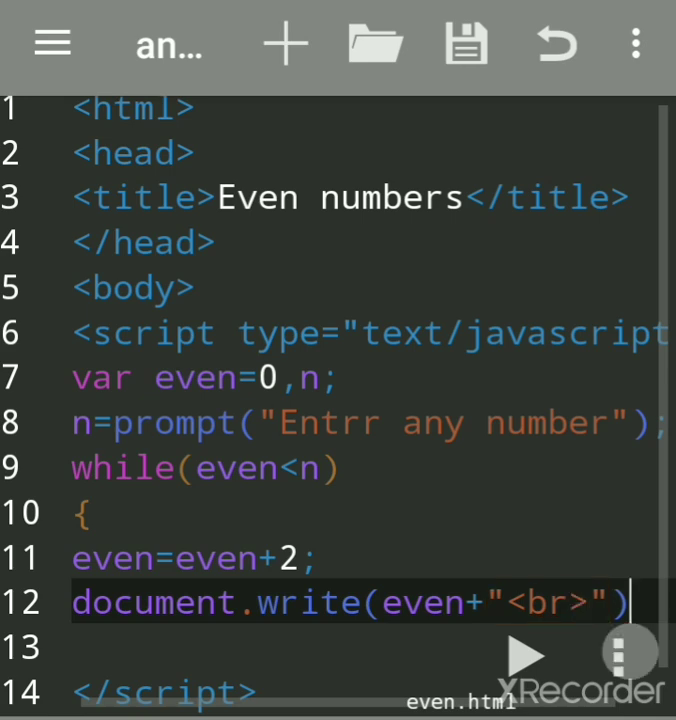
pyautogui.write(';')
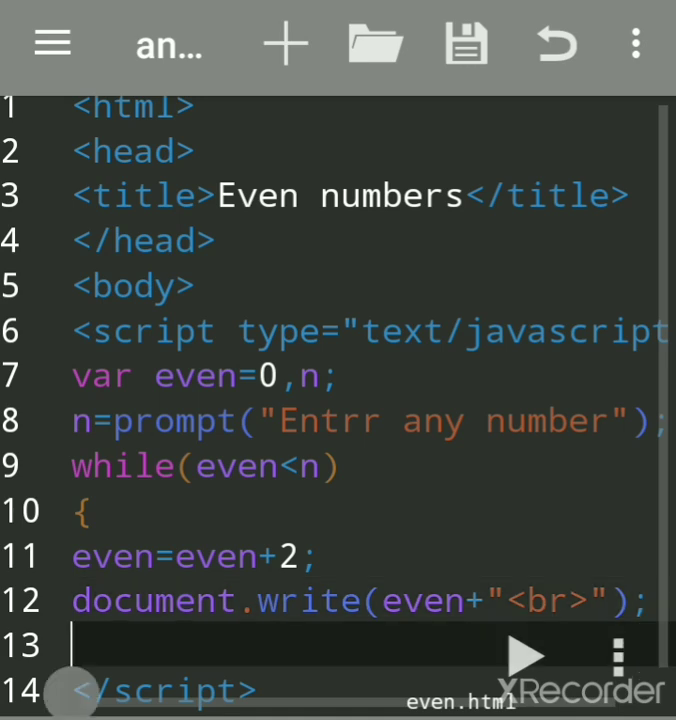
pyautogui.write('}')
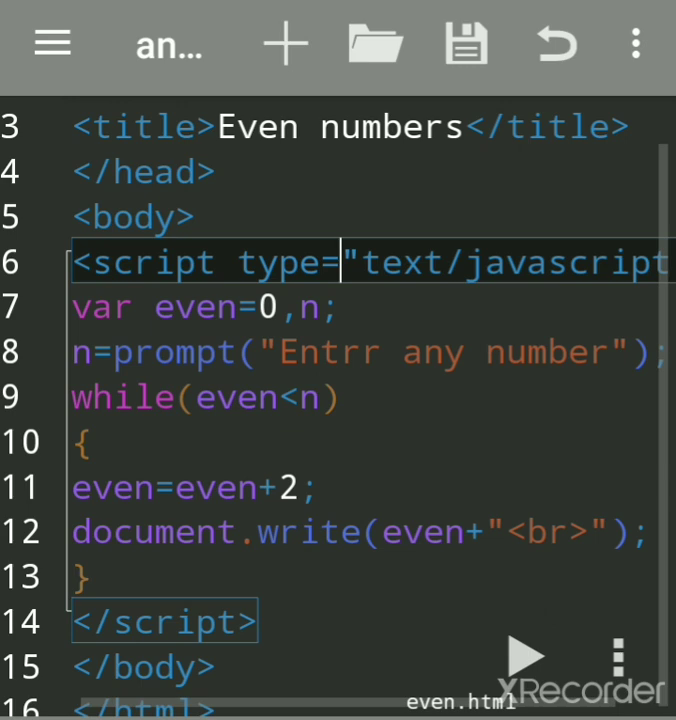
# Step: Run the page in preview so the 'Entrr any number' prompt appears
pyautogui.click(194, 308)
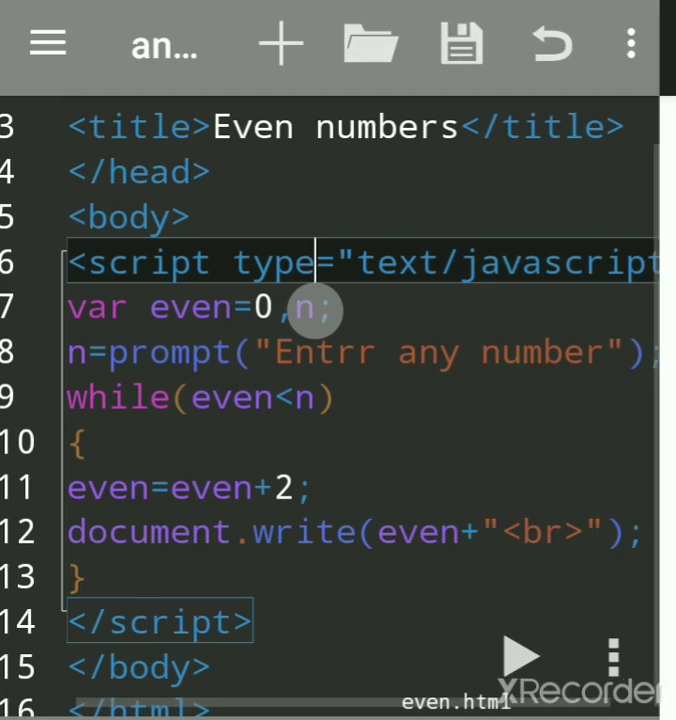
pyautogui.click(528, 652)
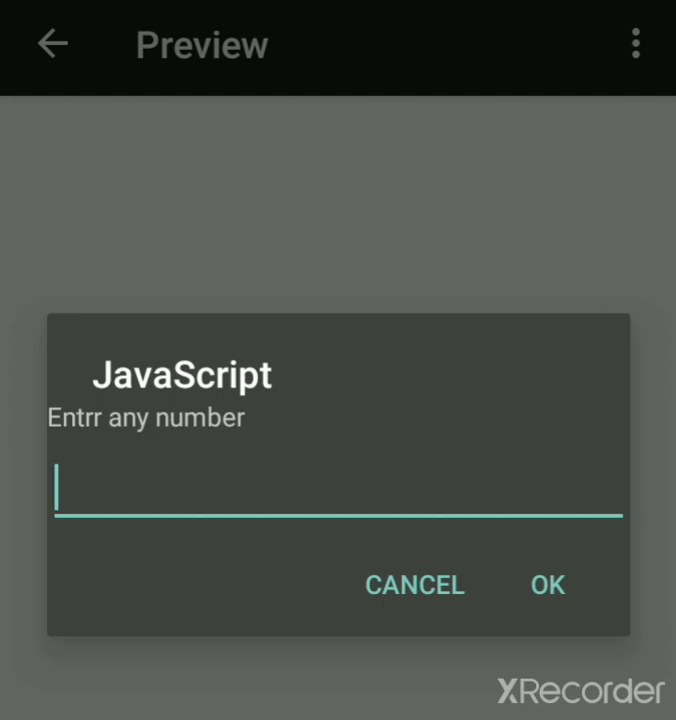
# Step: Test with 5, rerun with 10 to see 2 4 6 8 10, then return to the code
pyautogui.write('5')
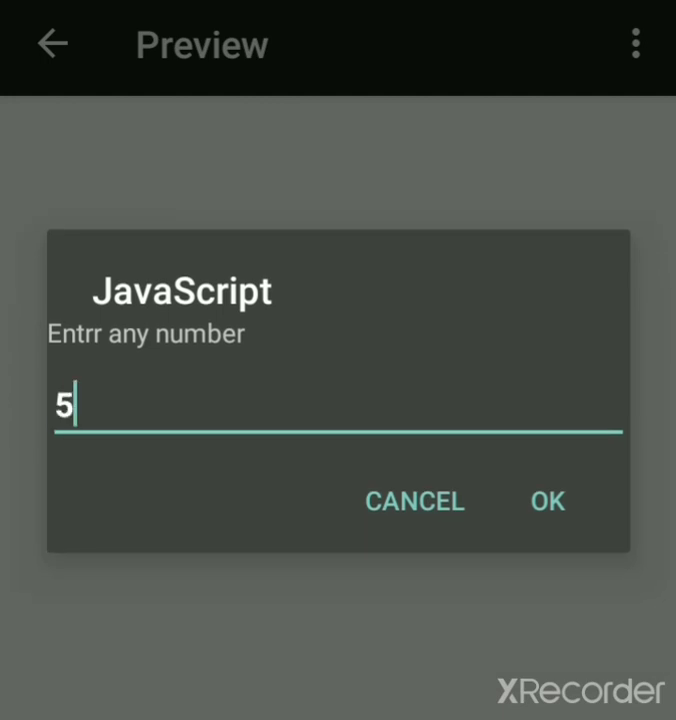
pyautogui.click(548, 500)
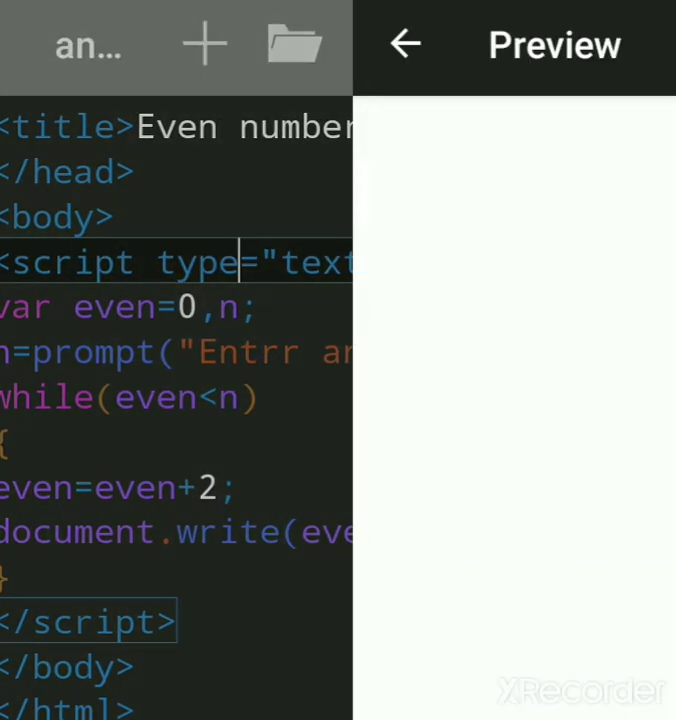
pyautogui.click(556, 44)
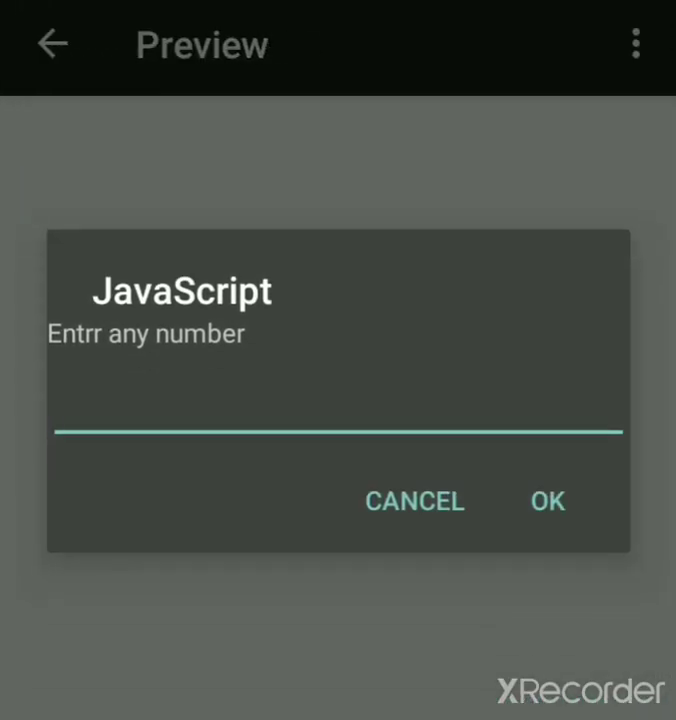
pyautogui.write('10')
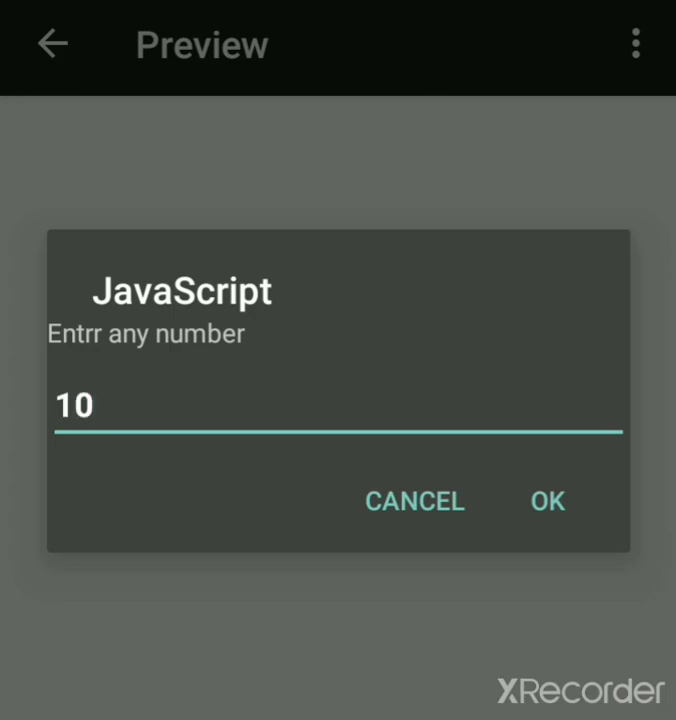
pyautogui.click(548, 500)
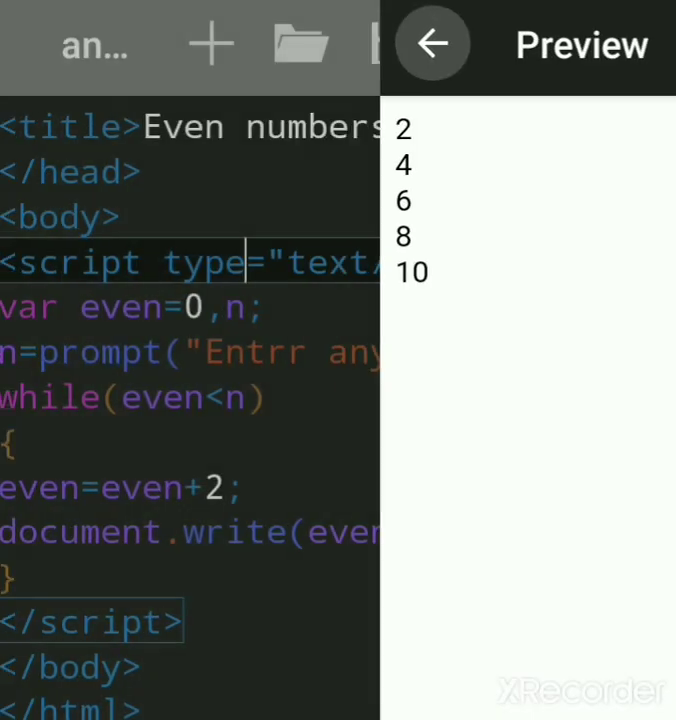
pyautogui.click(438, 44)
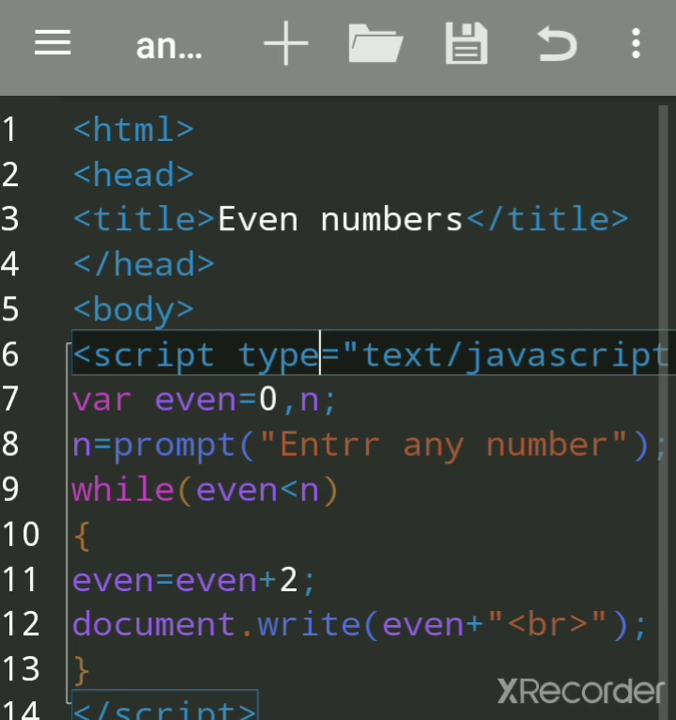